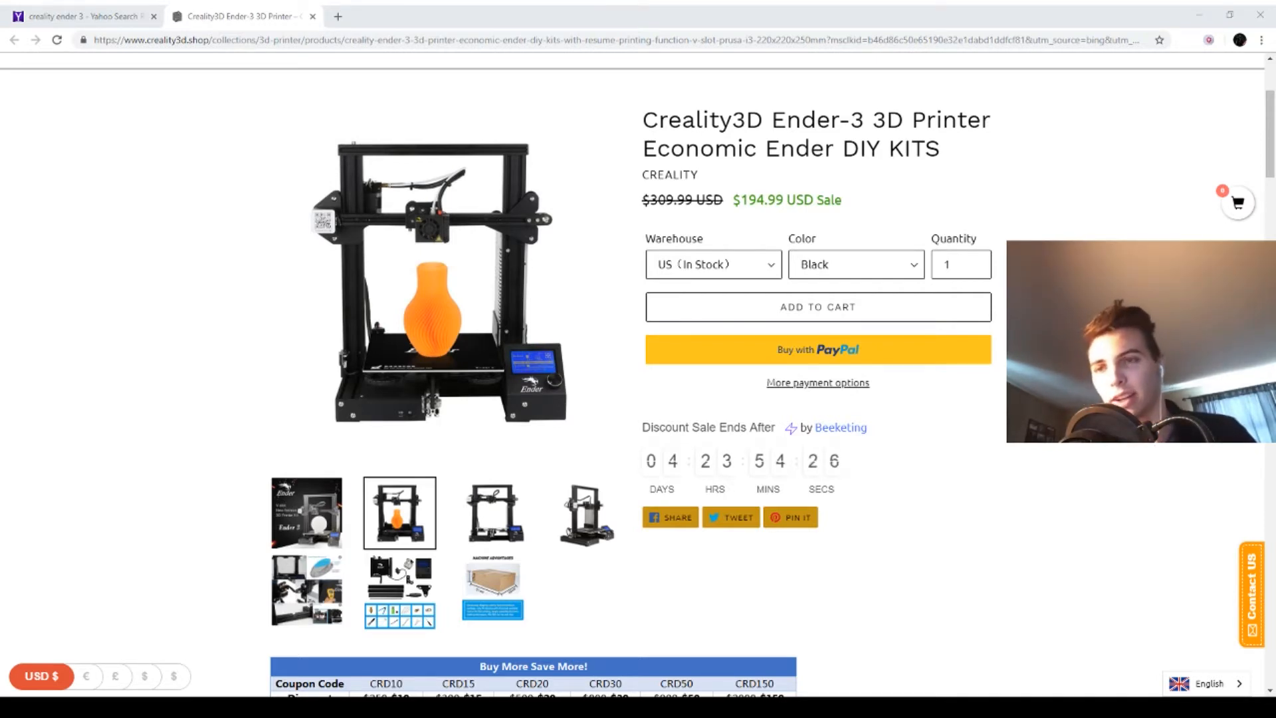
Scroll down through the Creality Ender-3 product page images
scroll("down", 3)
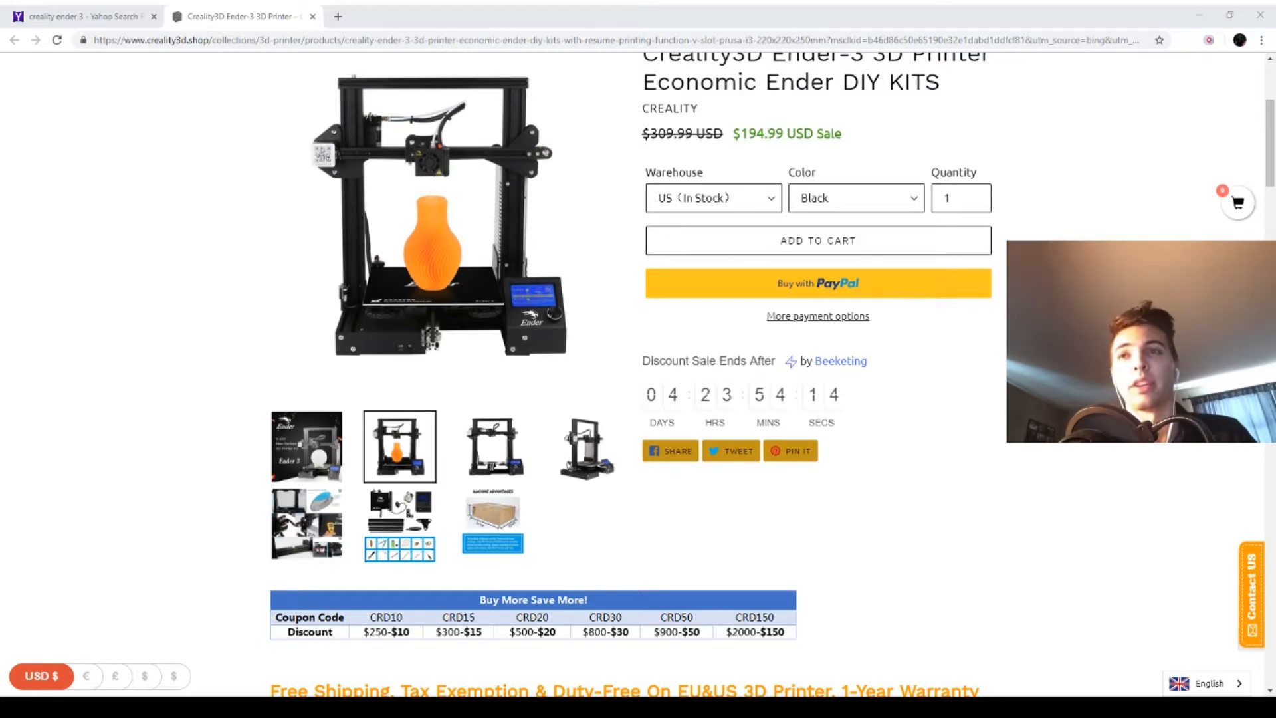
scroll("down", 3)
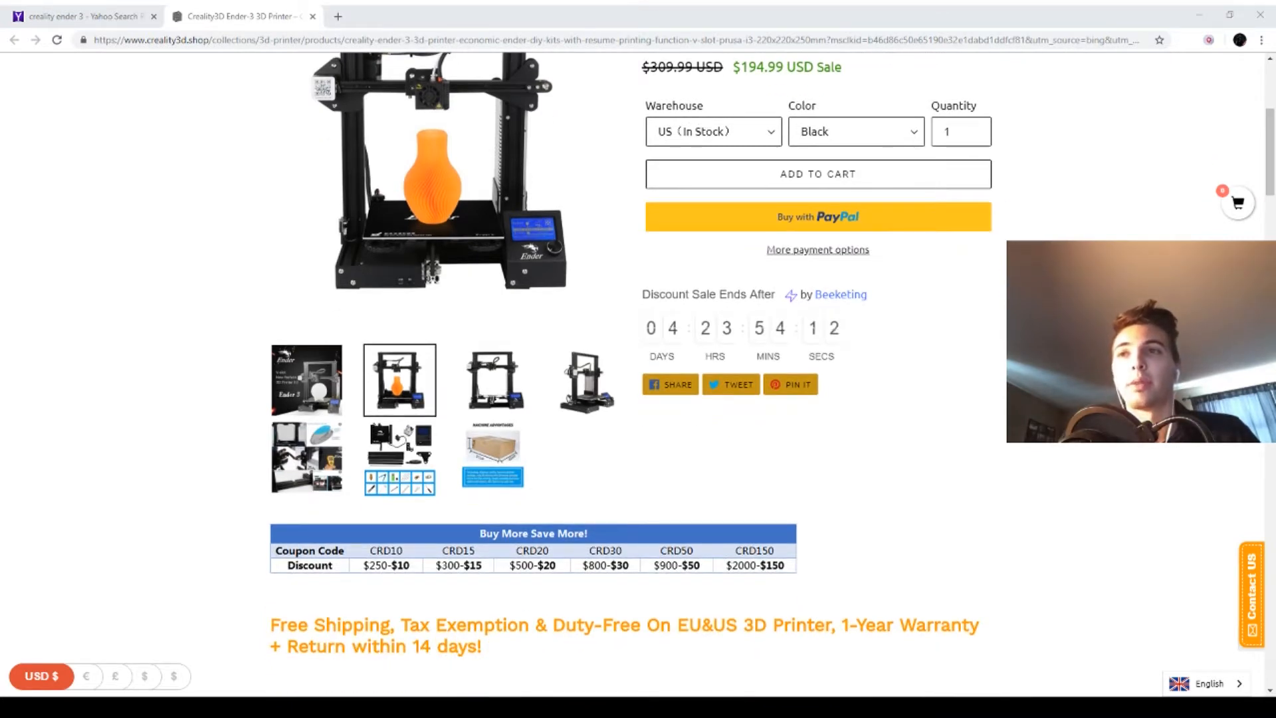
scroll("down", 3)
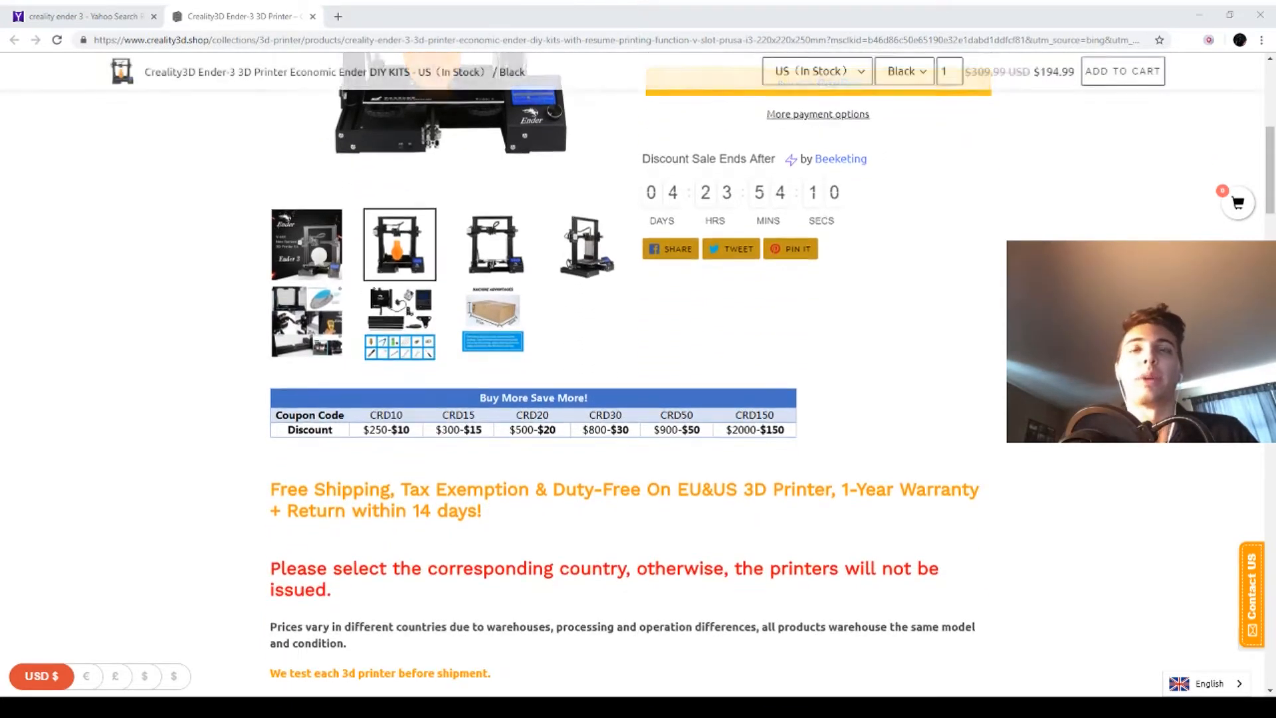
scroll("down", 3)
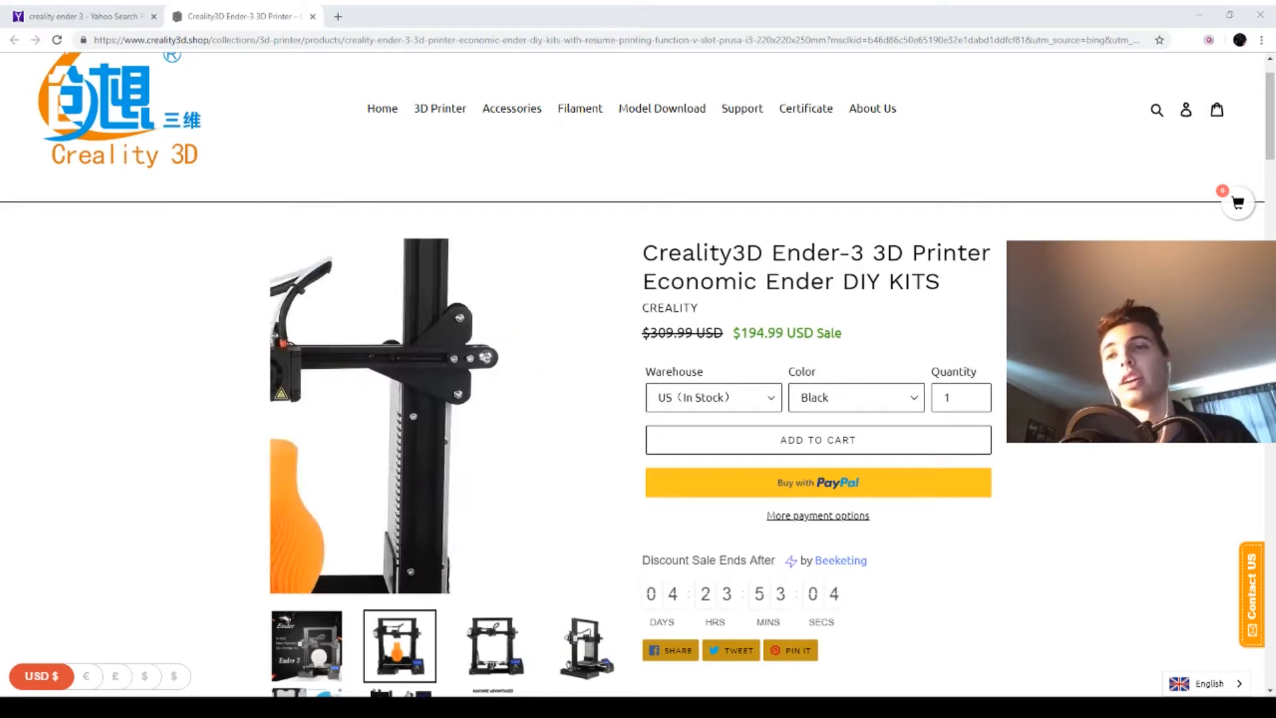
scroll("down", 3)
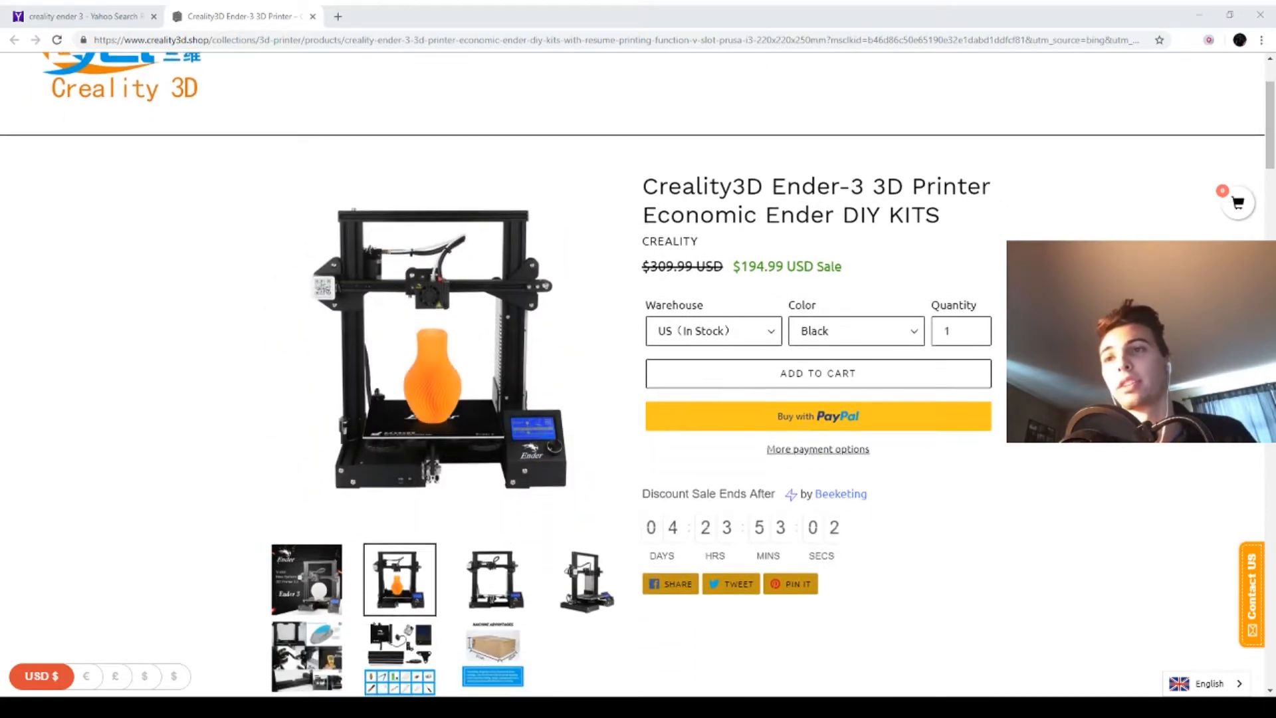
scroll("down", 3)
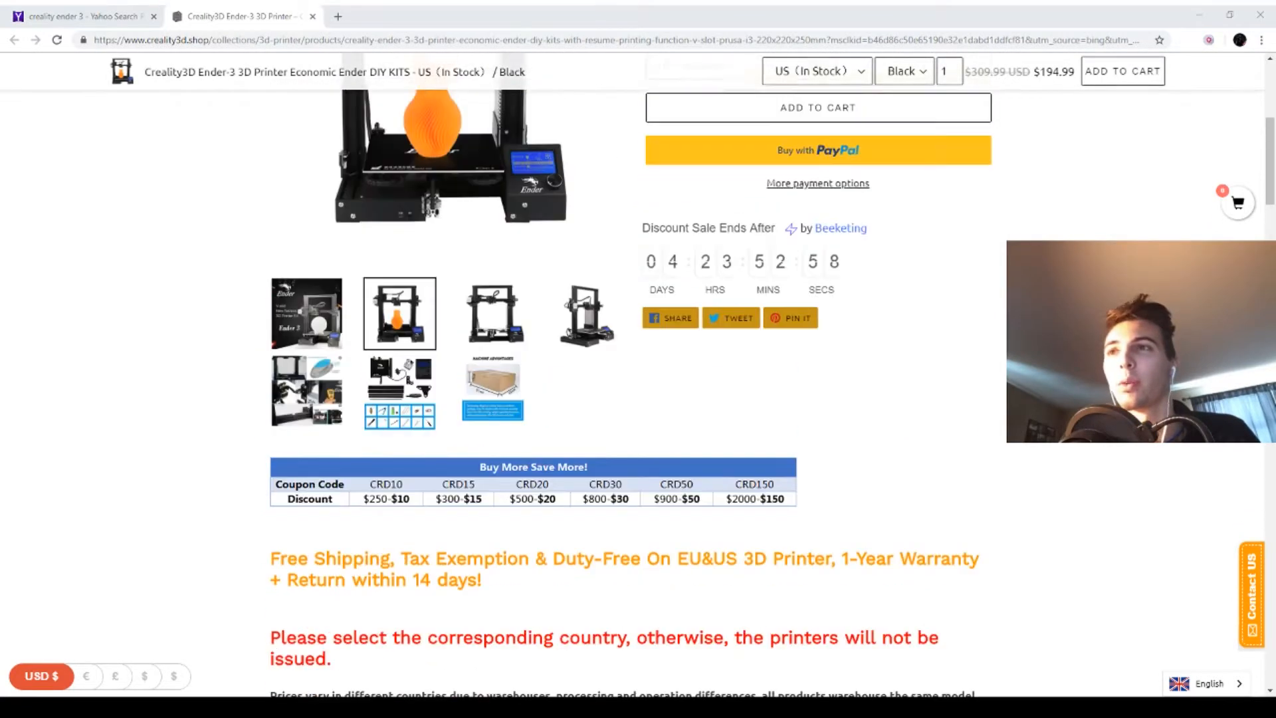
scroll("down", 3)
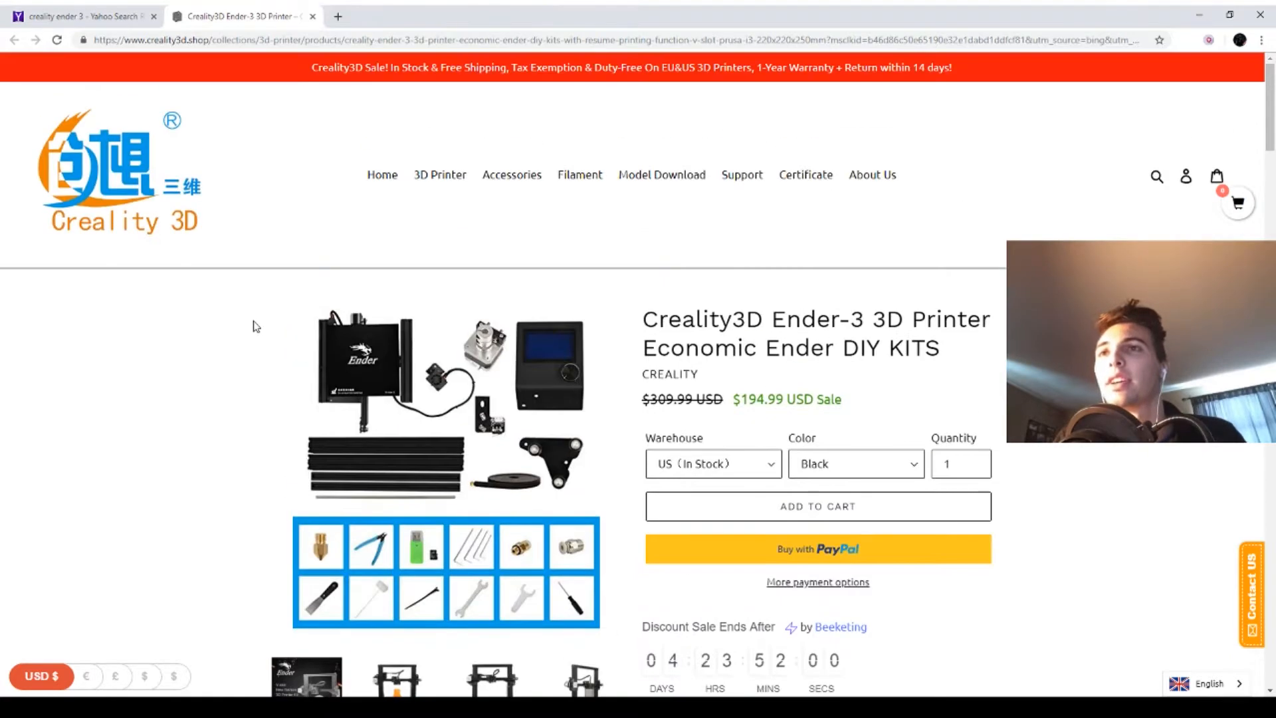
scroll("down", 3)
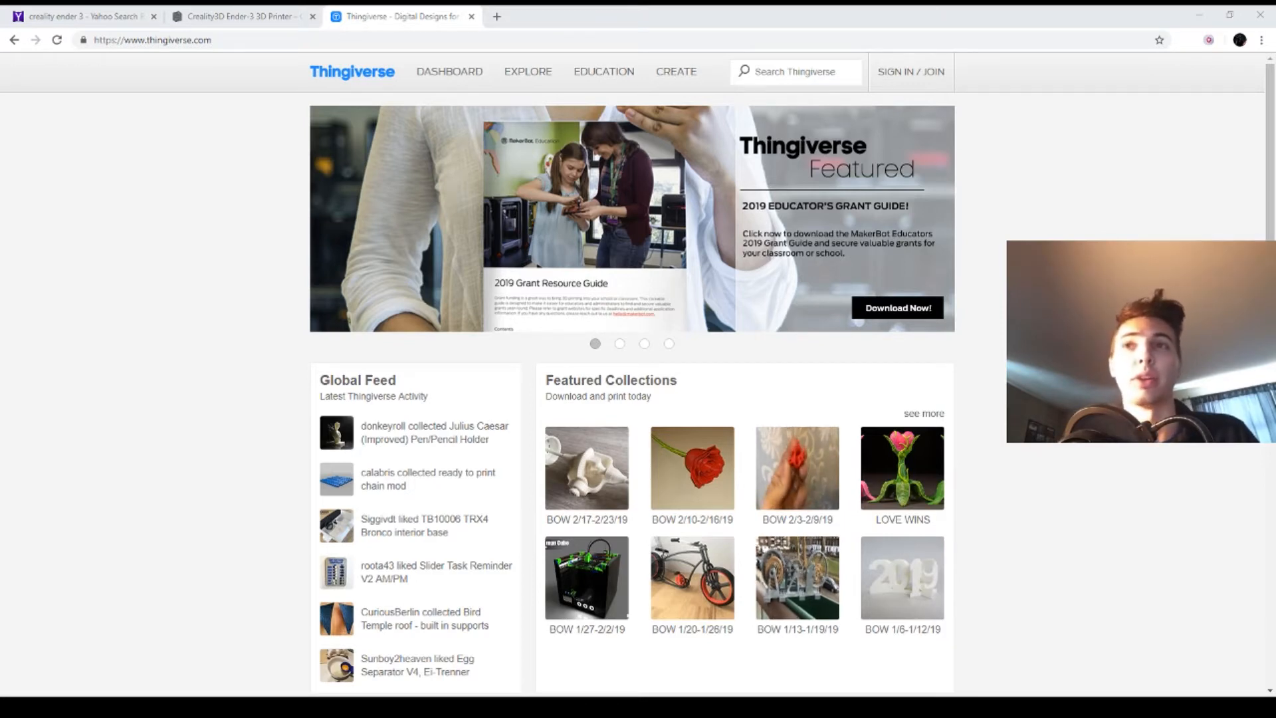
Search Thingiverse for 'star wars terrain' after trying queries like 'fortnite' and 'star wars dice tower'
left_click(797, 72)
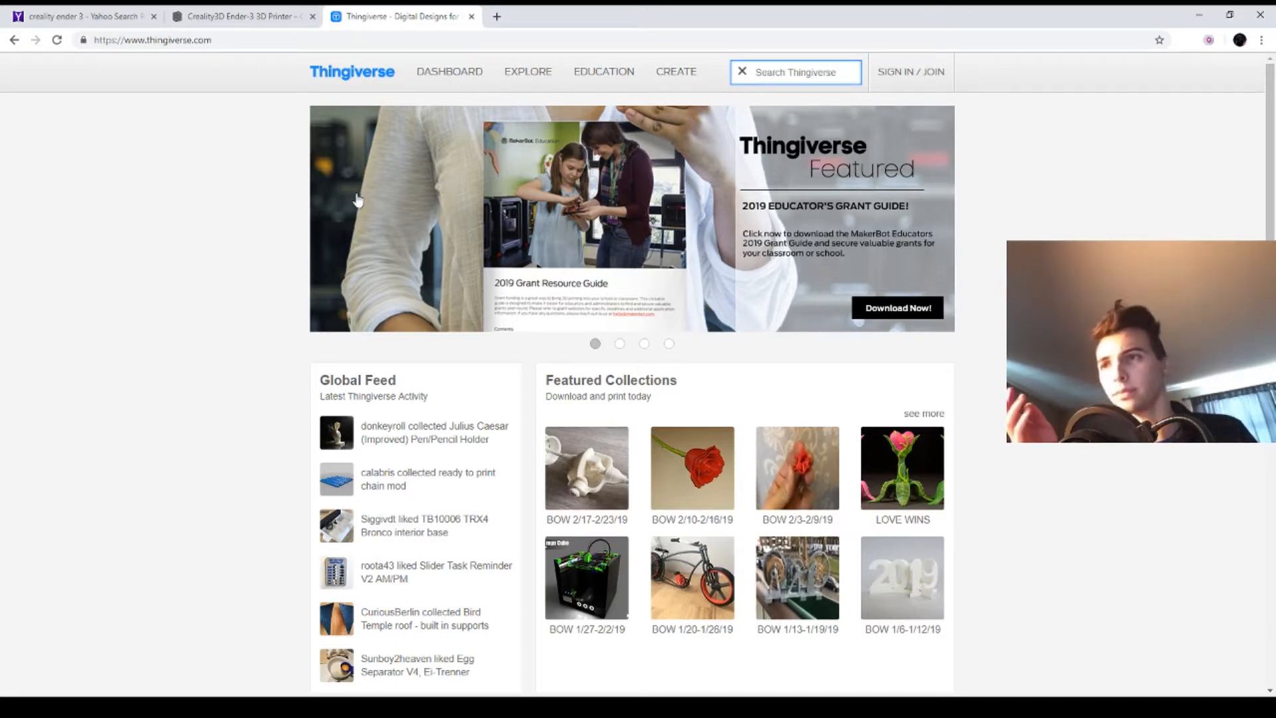
mouse_move(725, 500)
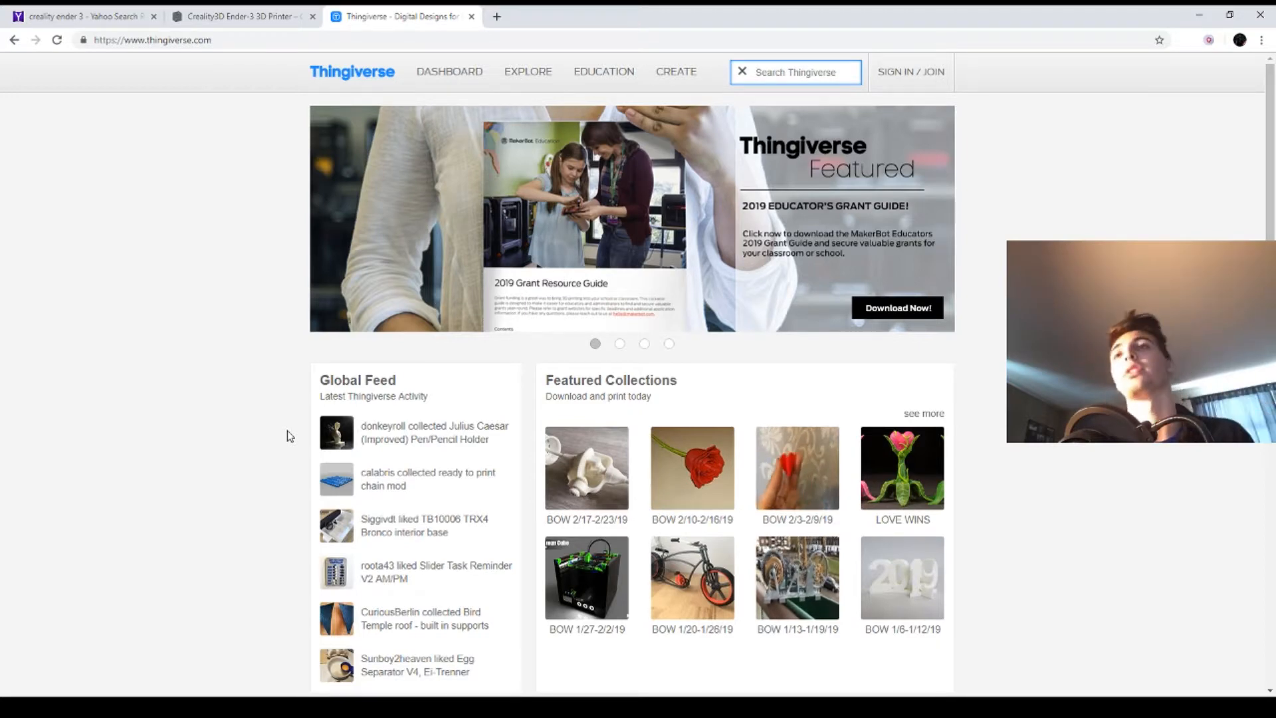
mouse_move(225, 409)
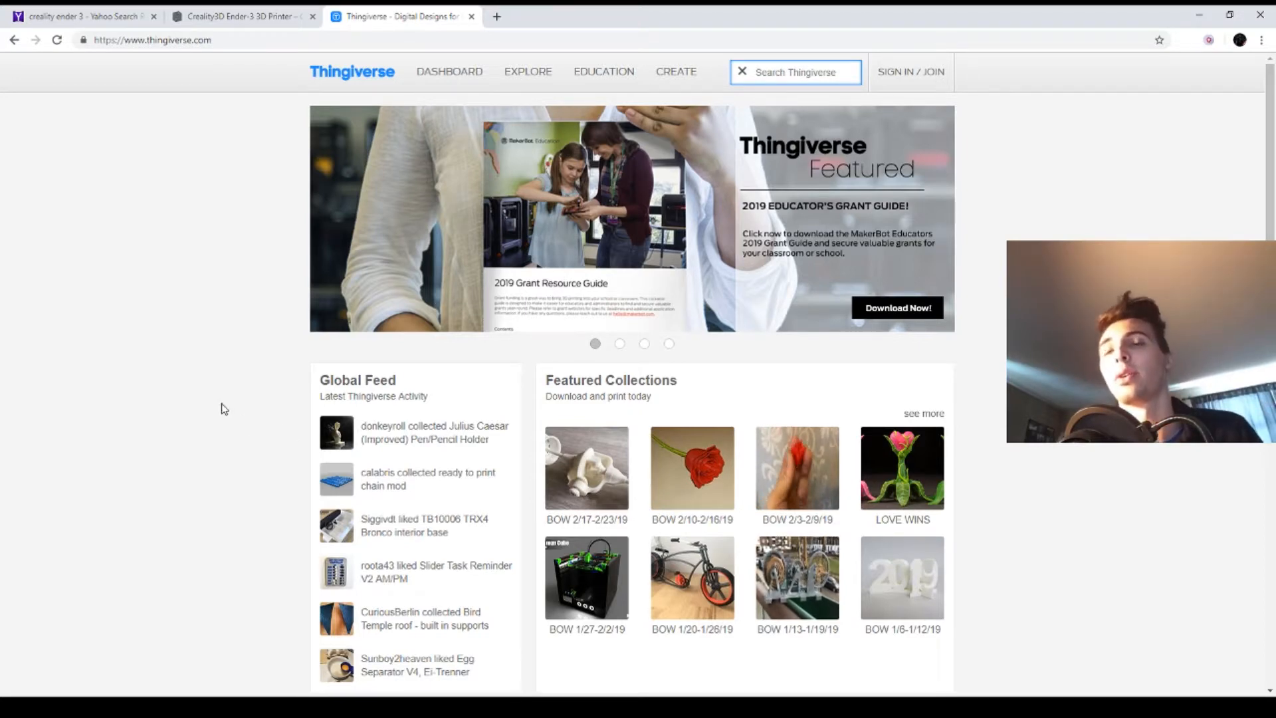
type("star wars terrain")
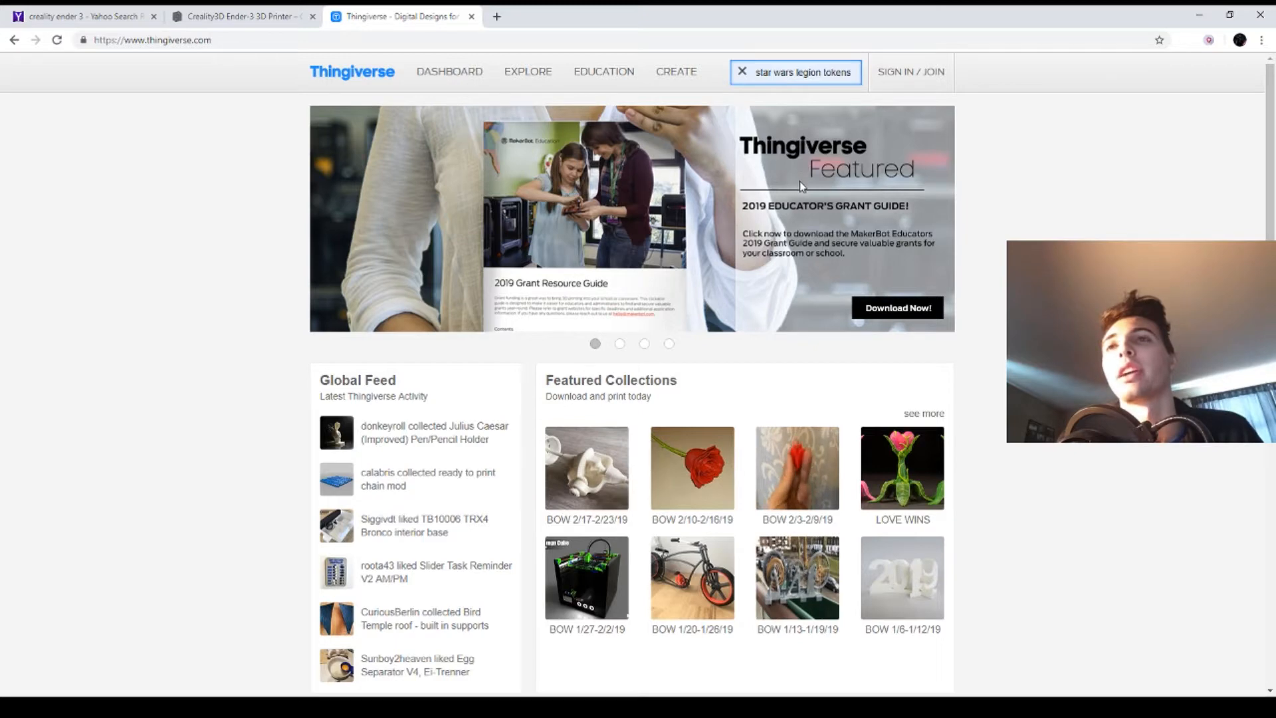
type("fortnite")
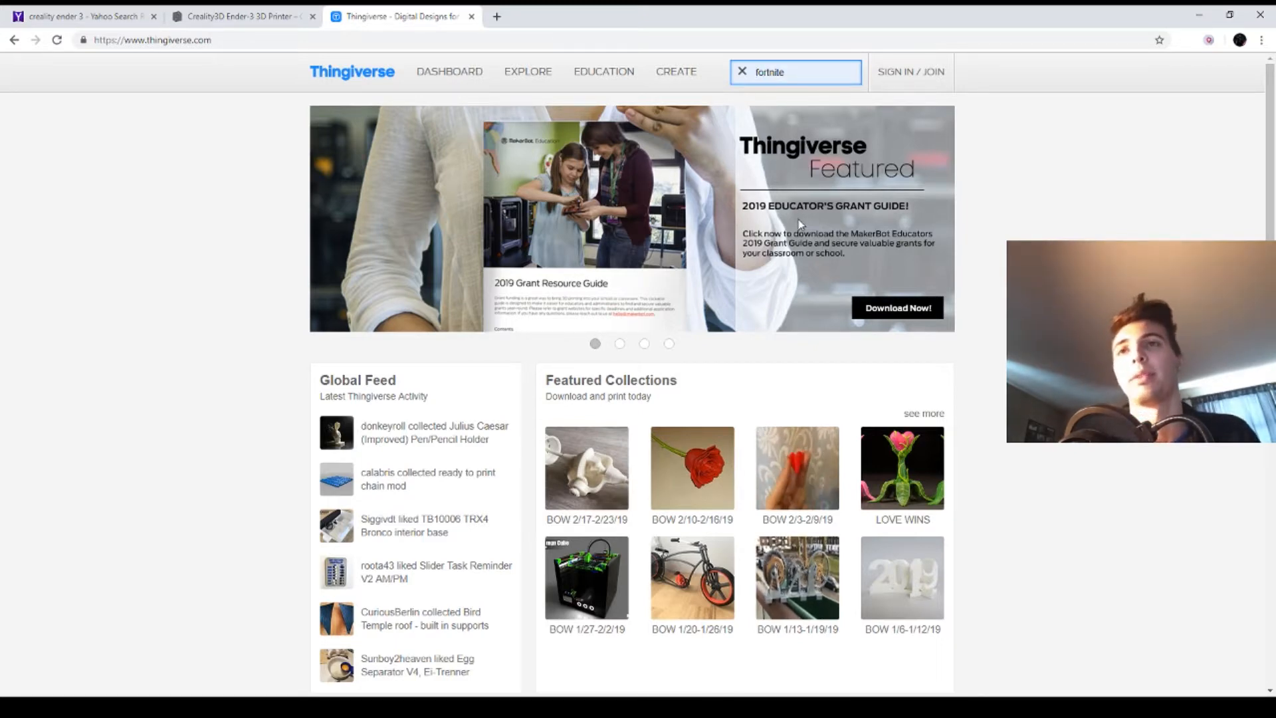
type("star wars dice tower")
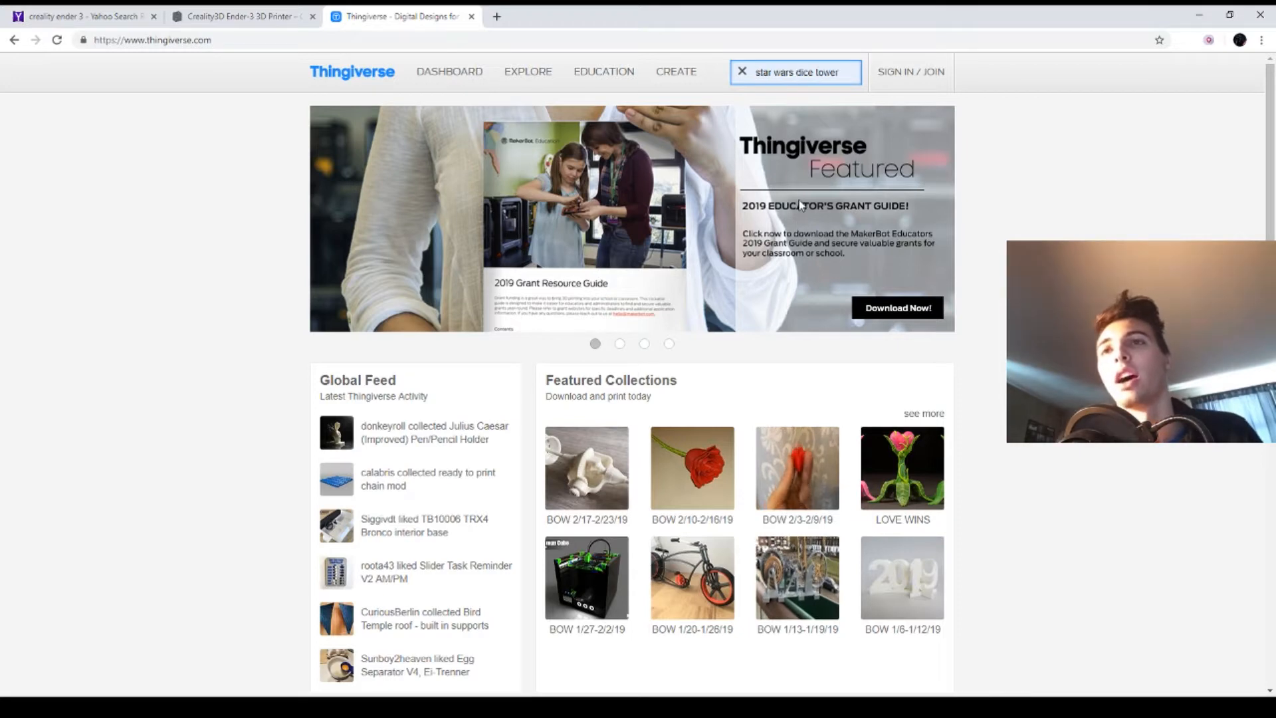
type("vader and 3 bikes")
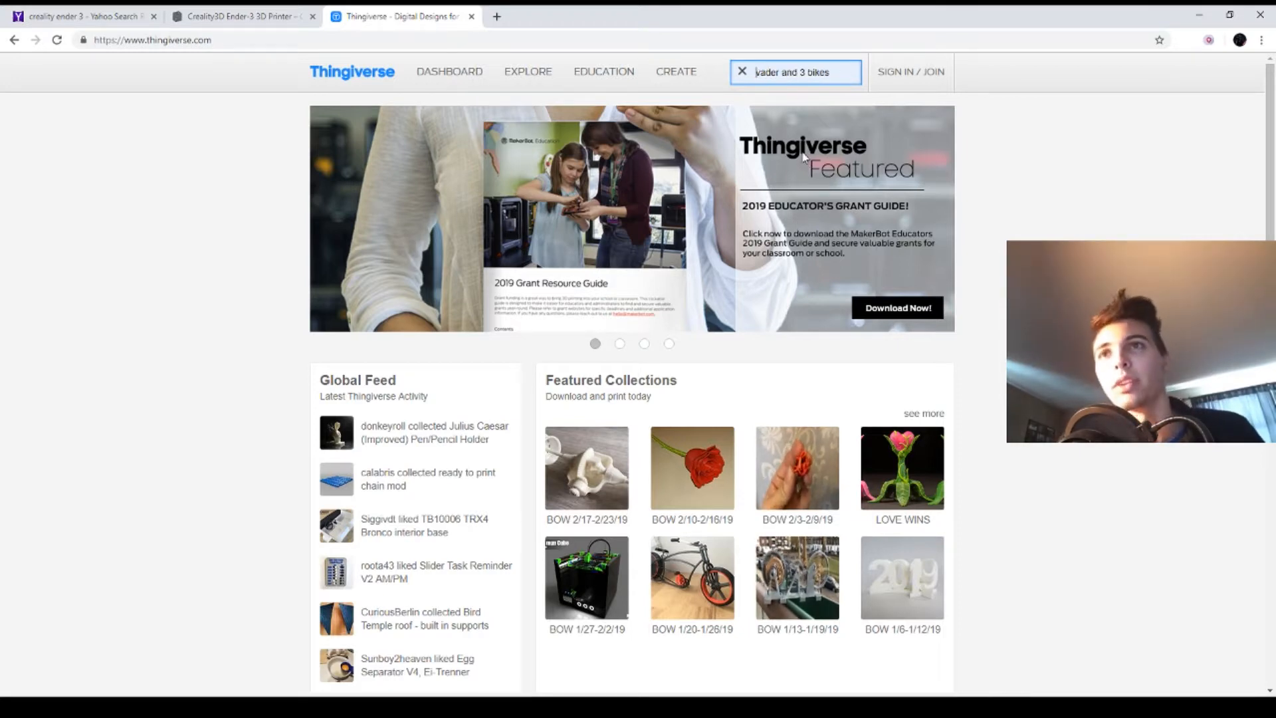
type("star wars terrain")
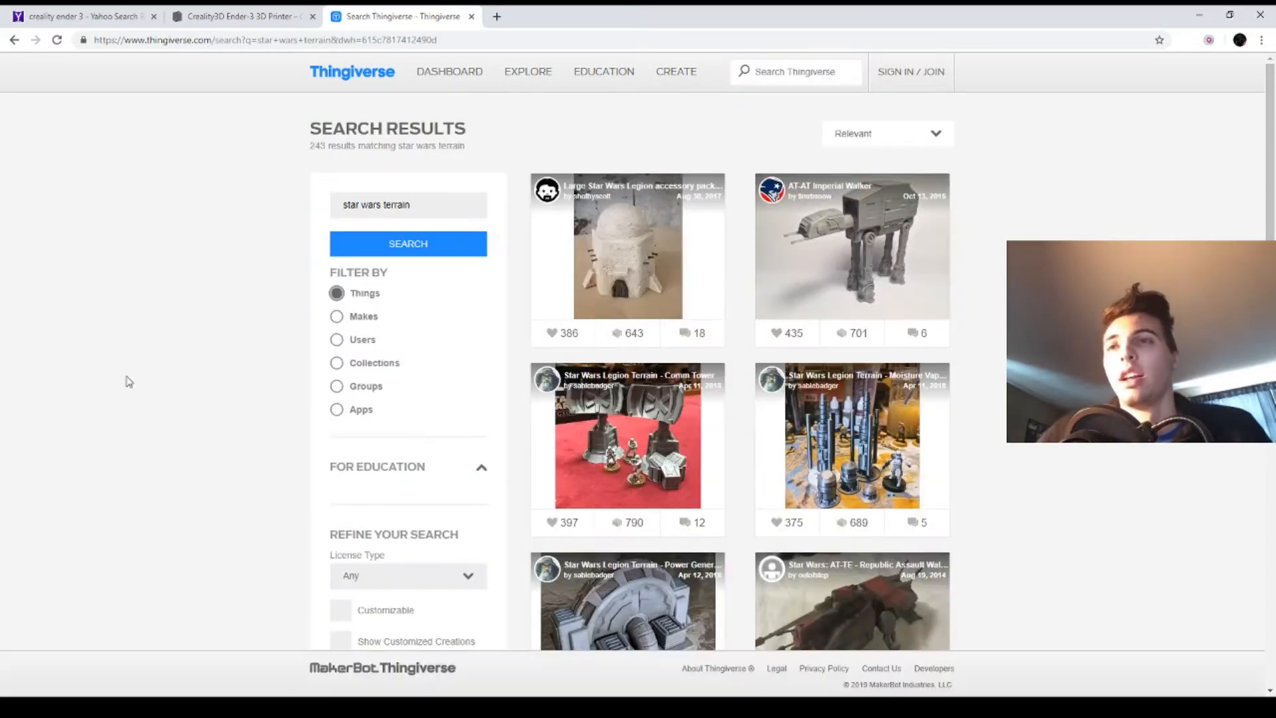
Scan the star wars terrain results and open 'Star Wars Legion Terrain - Comm Tower'
scroll("down", 3)
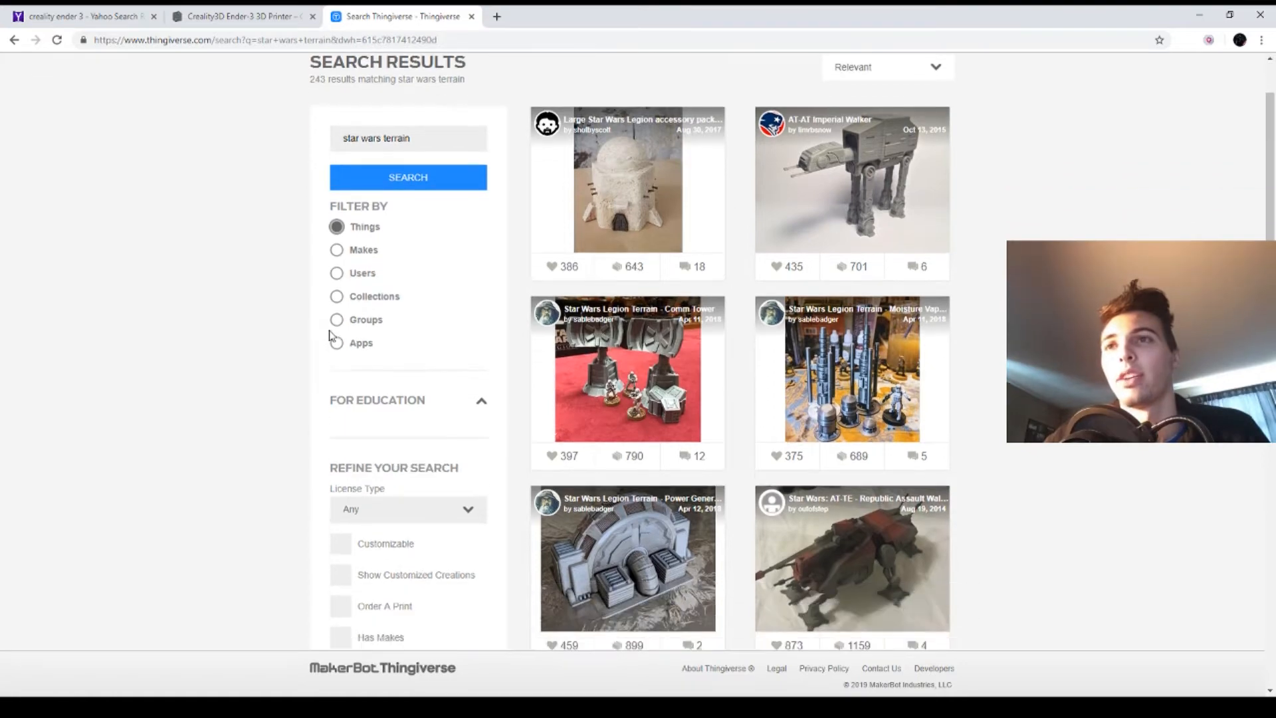
scroll("down", 3)
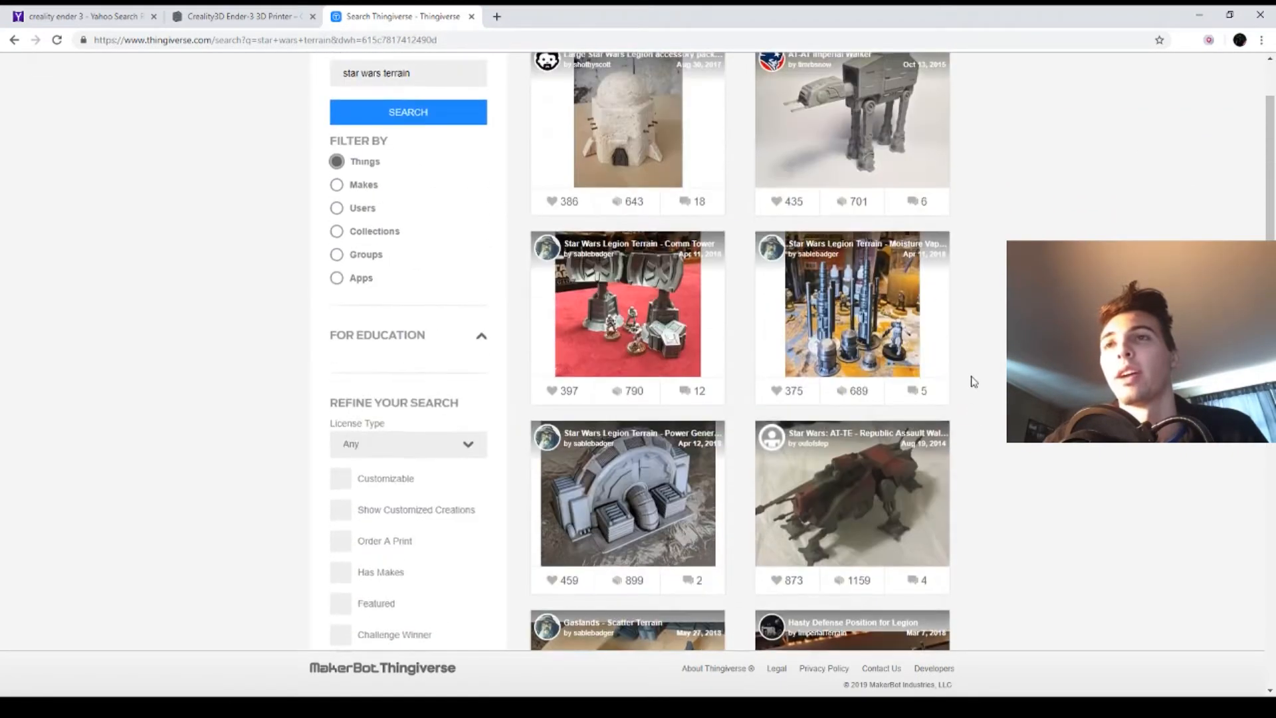
scroll("up", 3)
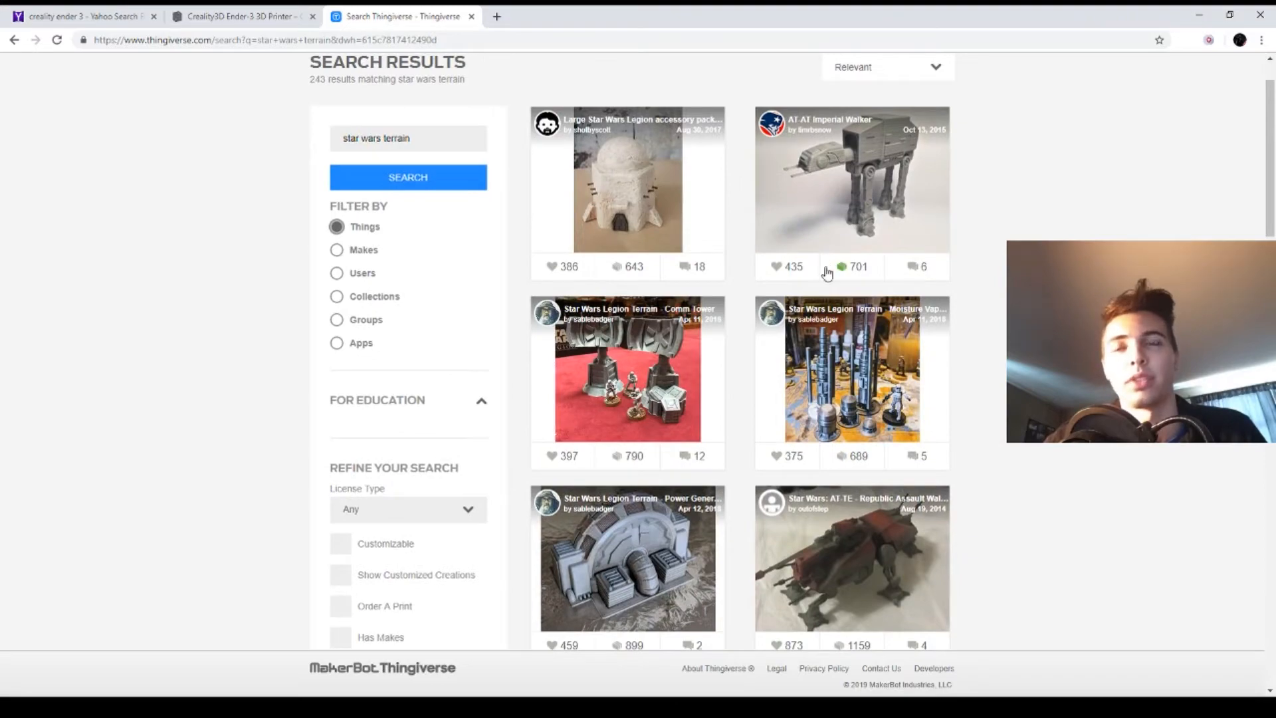
scroll("down", 3)
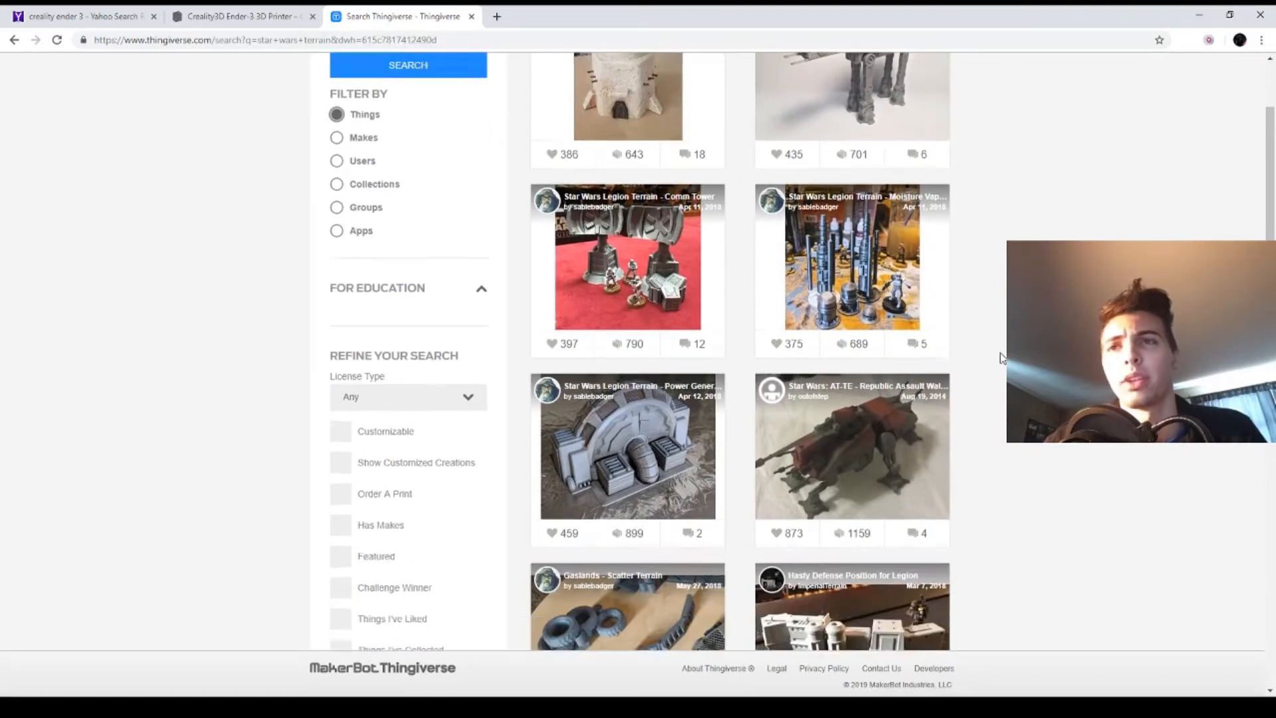
scroll("down", 3)
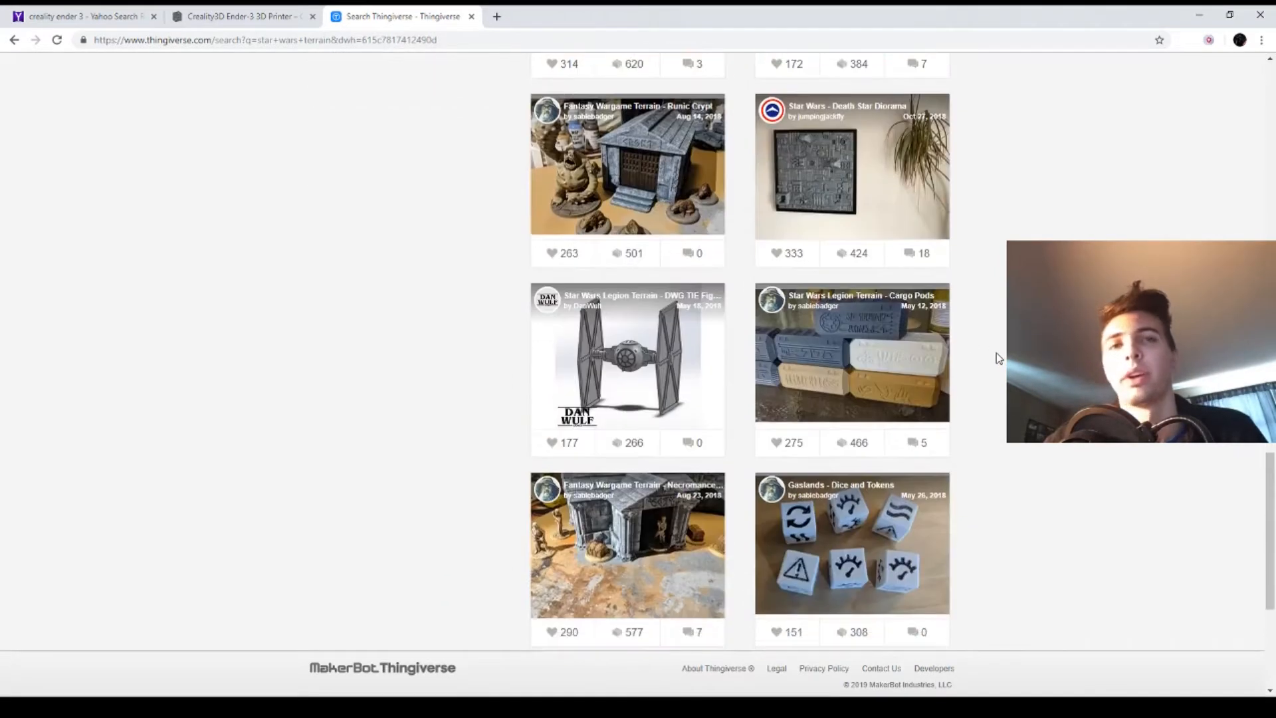
scroll("down", 3)
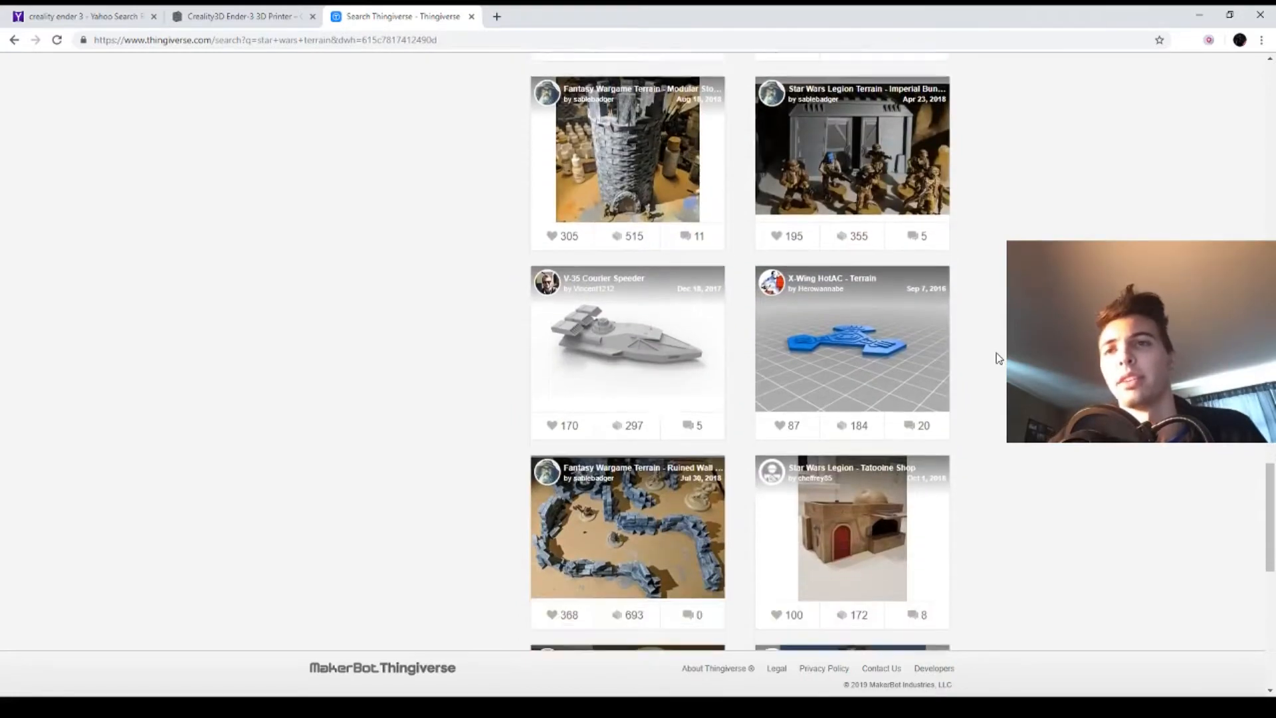
scroll("down", 3)
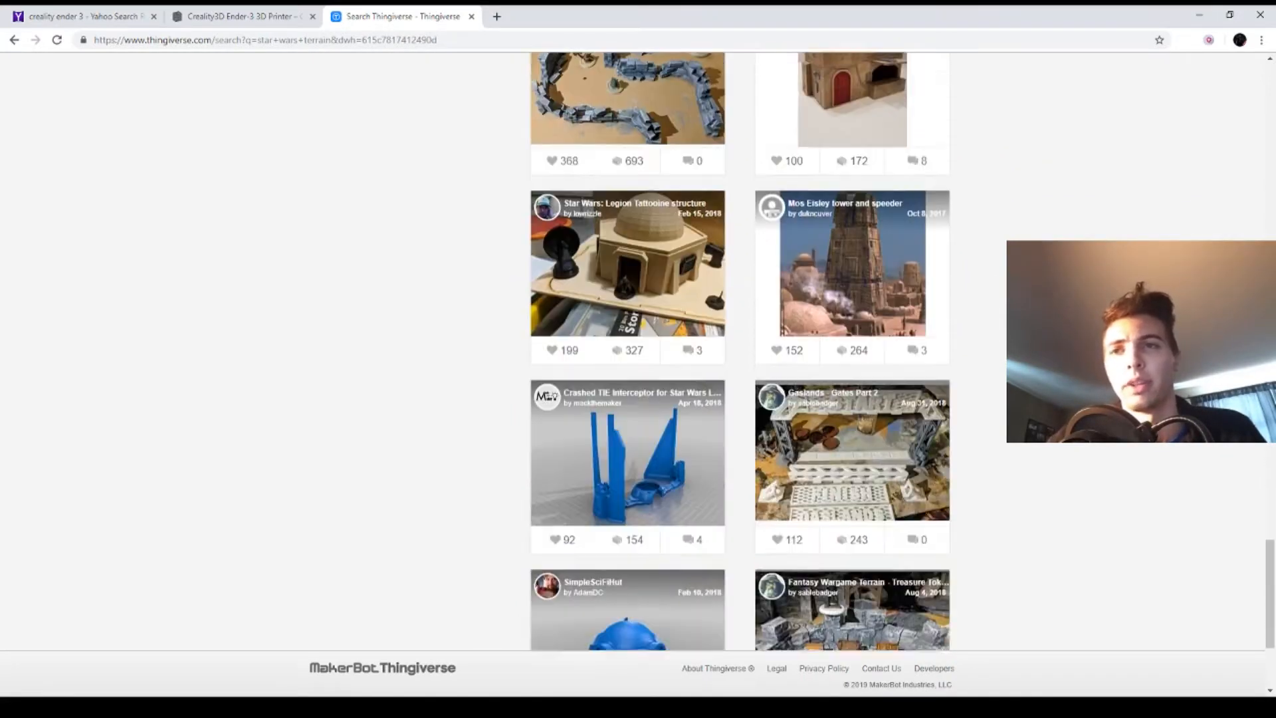
scroll("down", 3)
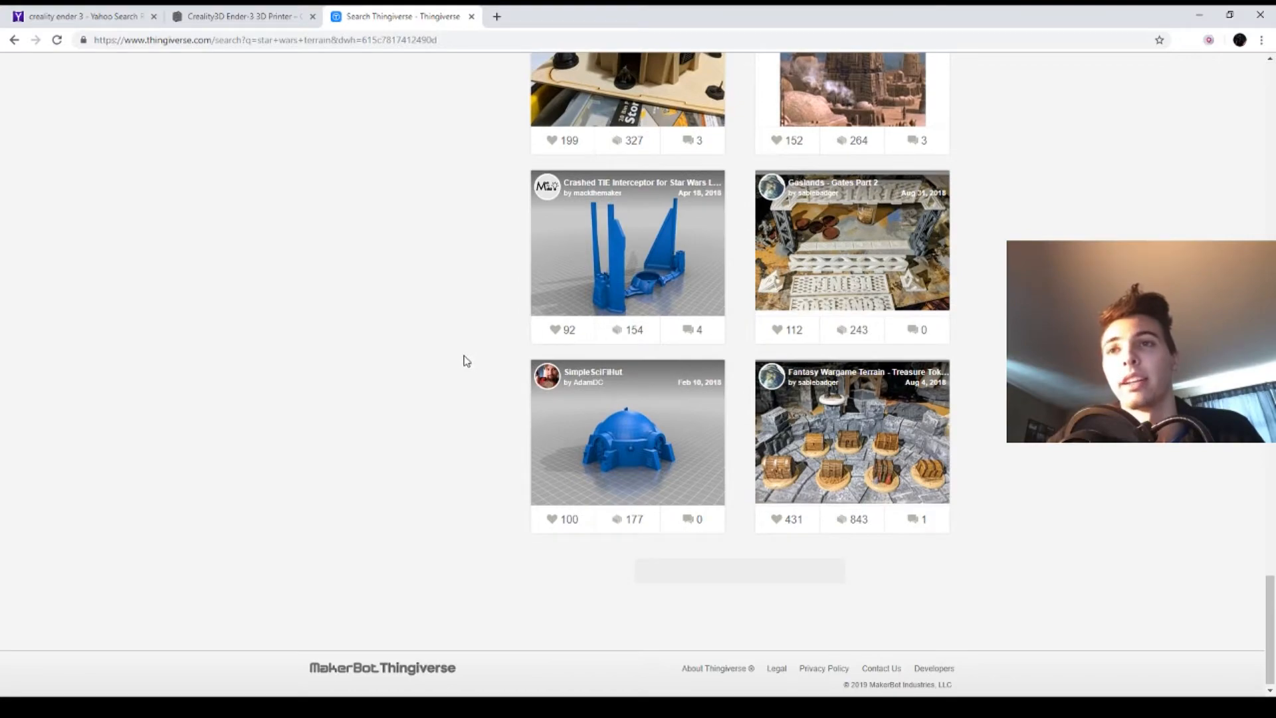
scroll("down", 3)
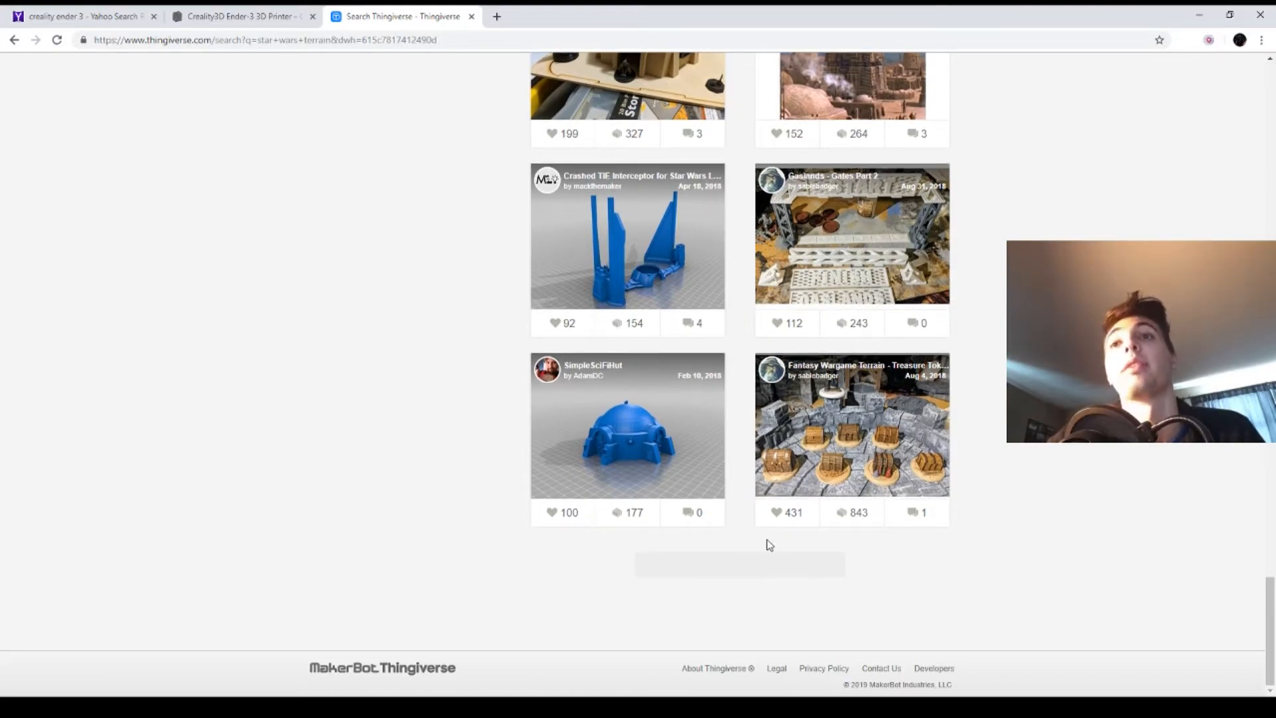
scroll("up", 3)
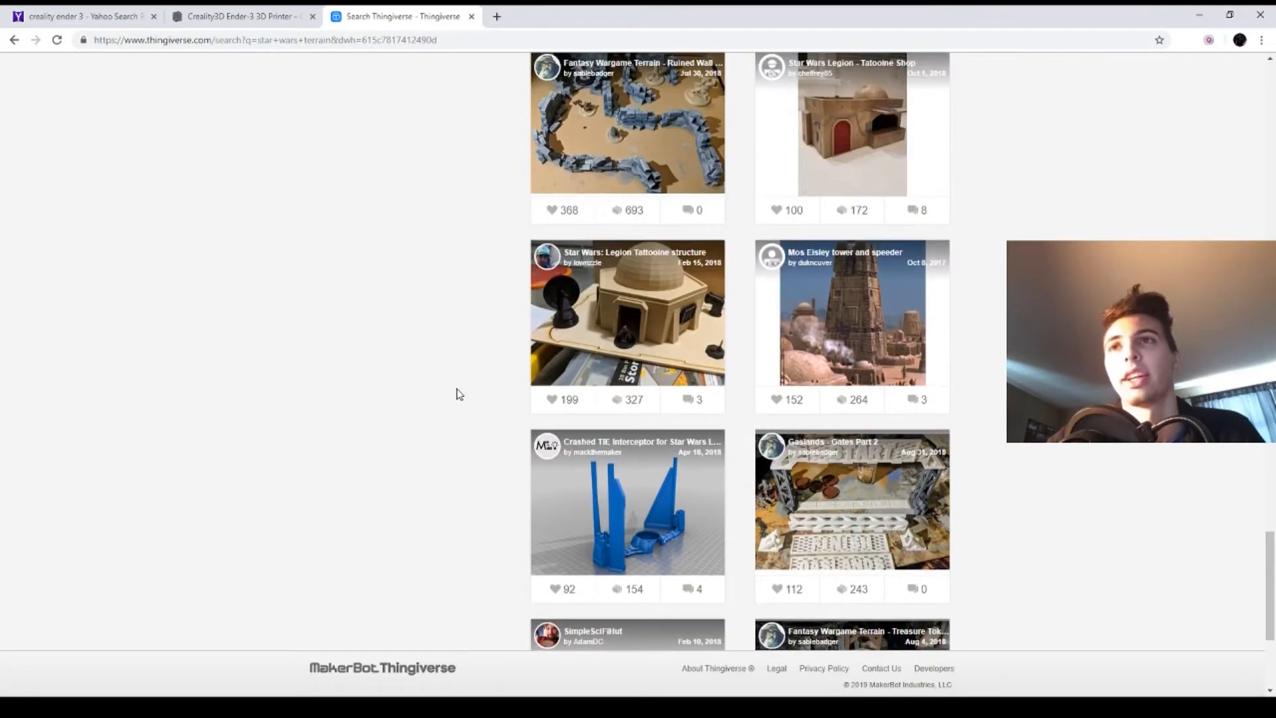
scroll("down", 3)
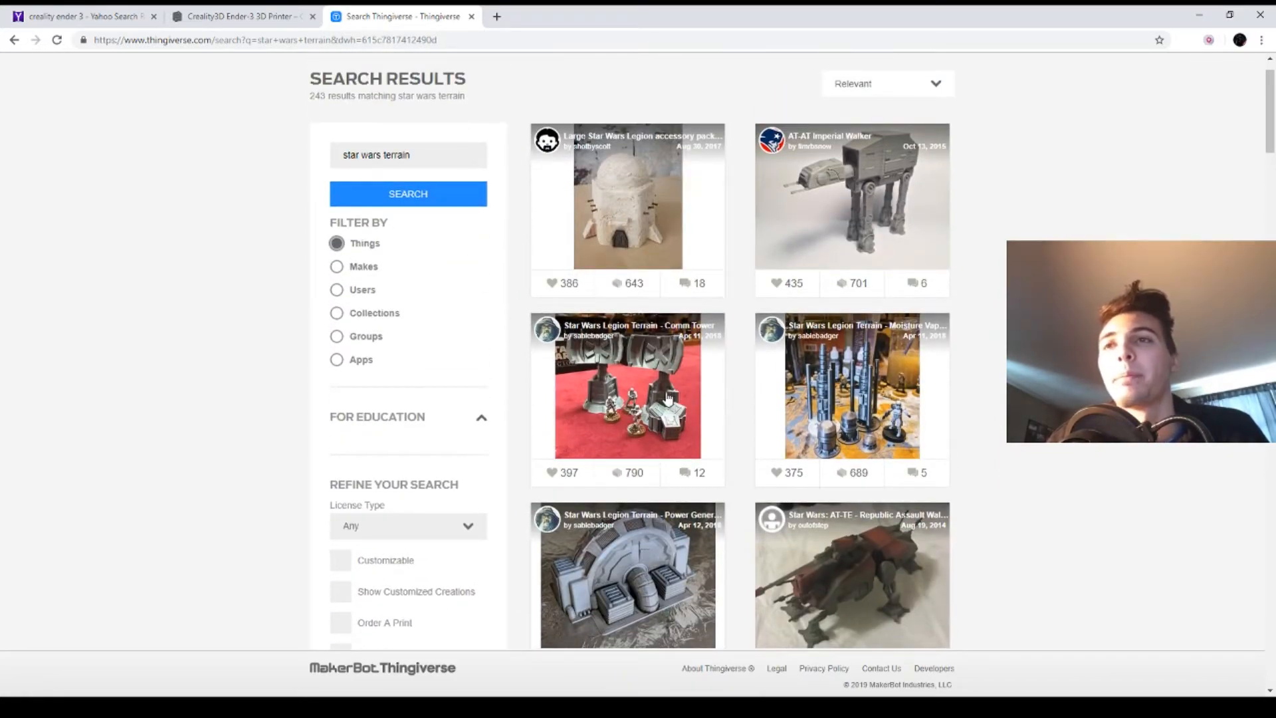
left_click(627, 387)
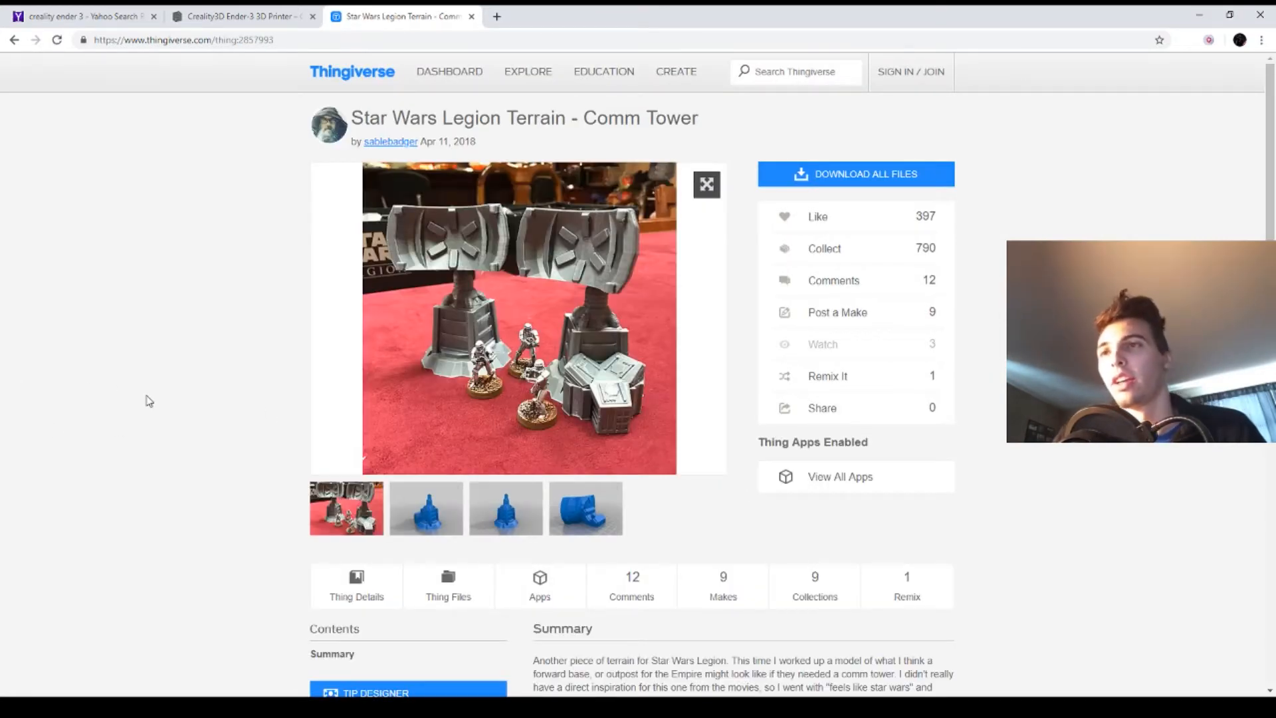
View the tower base and dish renders, then rotate the dish in Thingiview
scroll("down", 3)
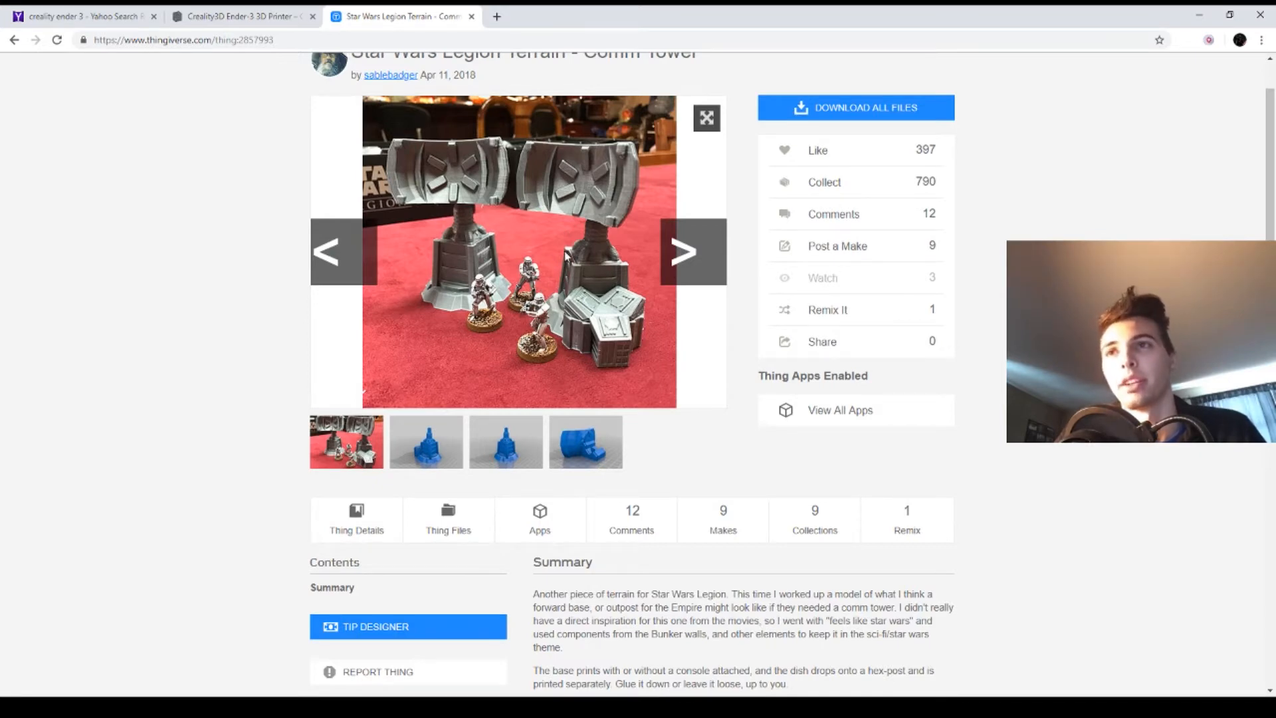
left_click(505, 442)
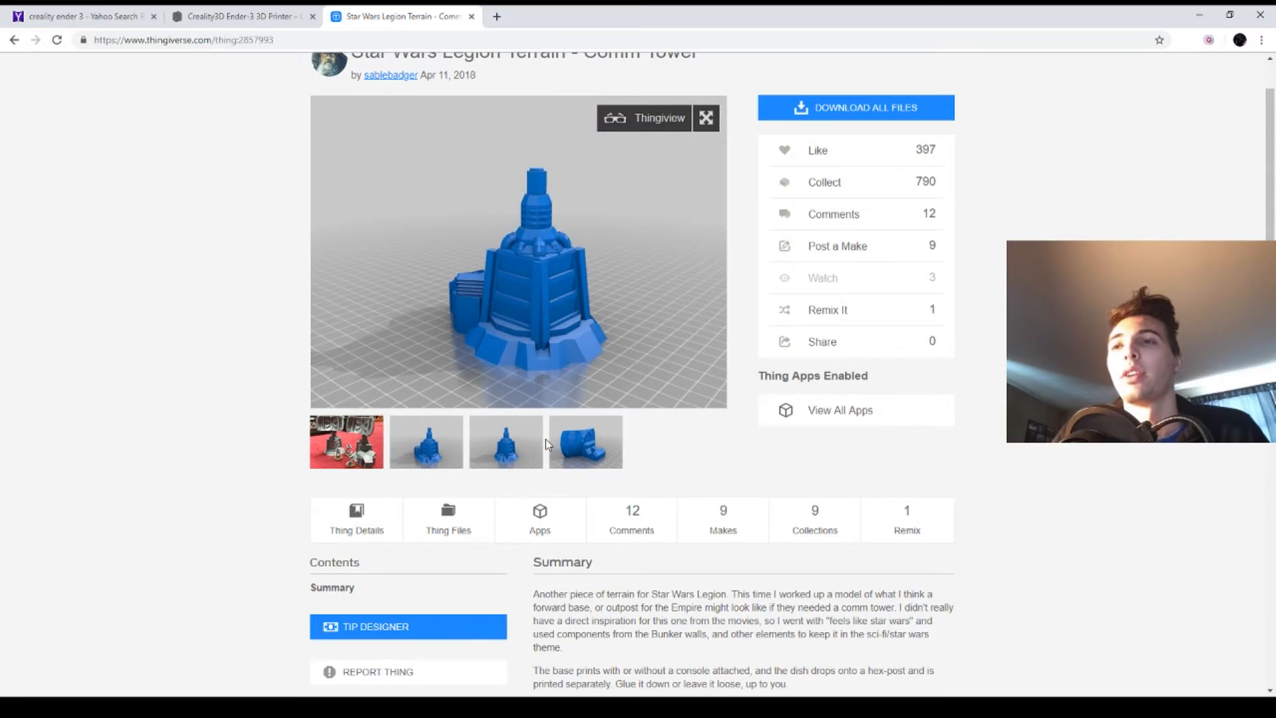
left_click(584, 442)
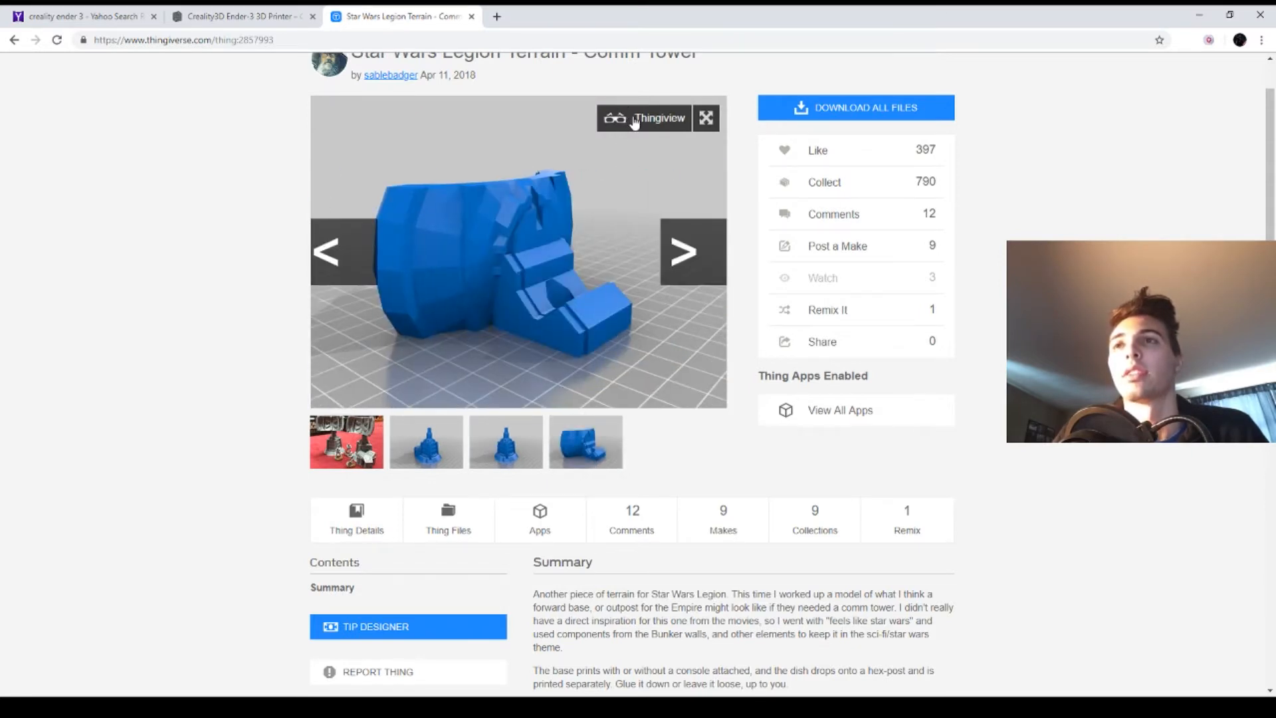
left_click(643, 118)
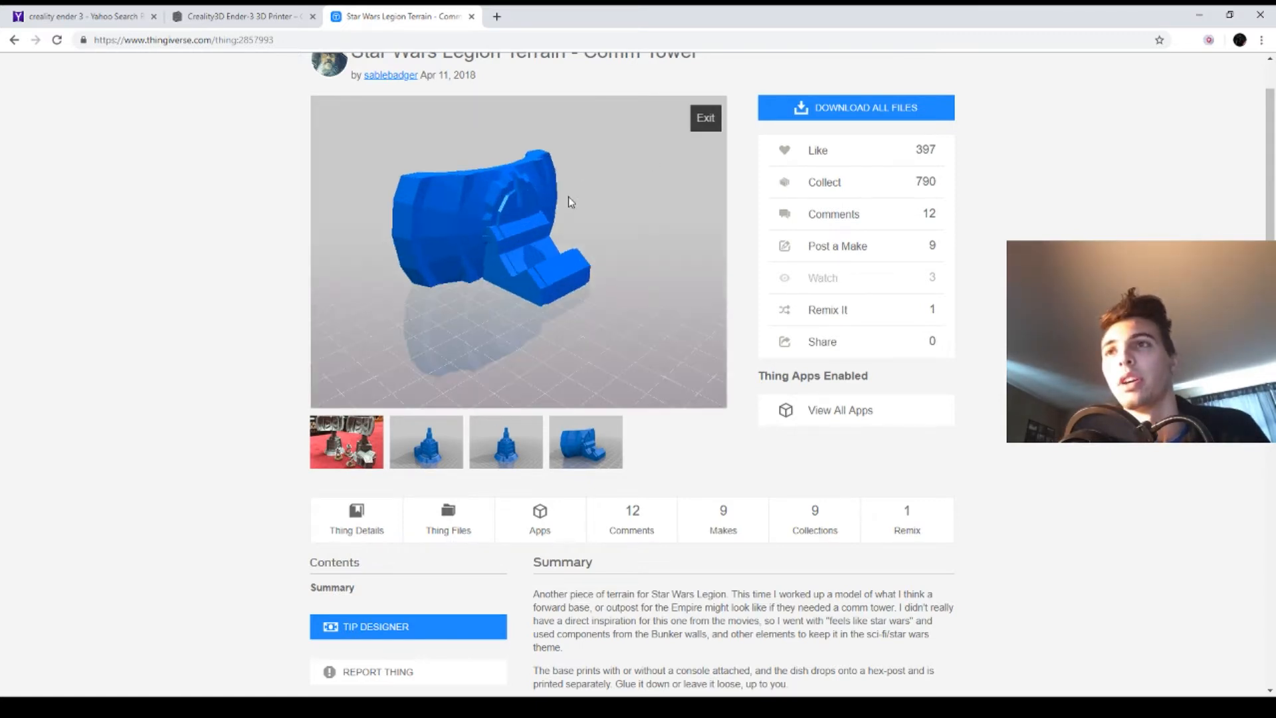
left_click_drag(570, 202, 584, 224)
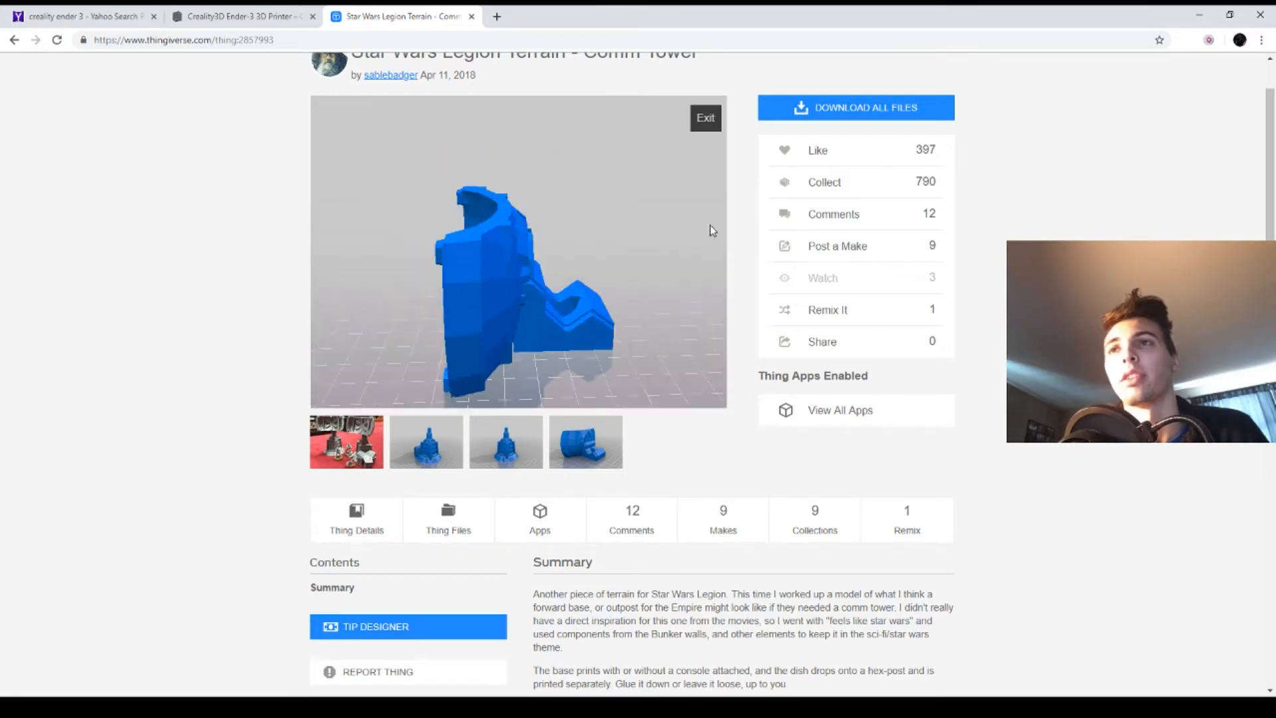
left_click_drag(710, 231, 722, 165)
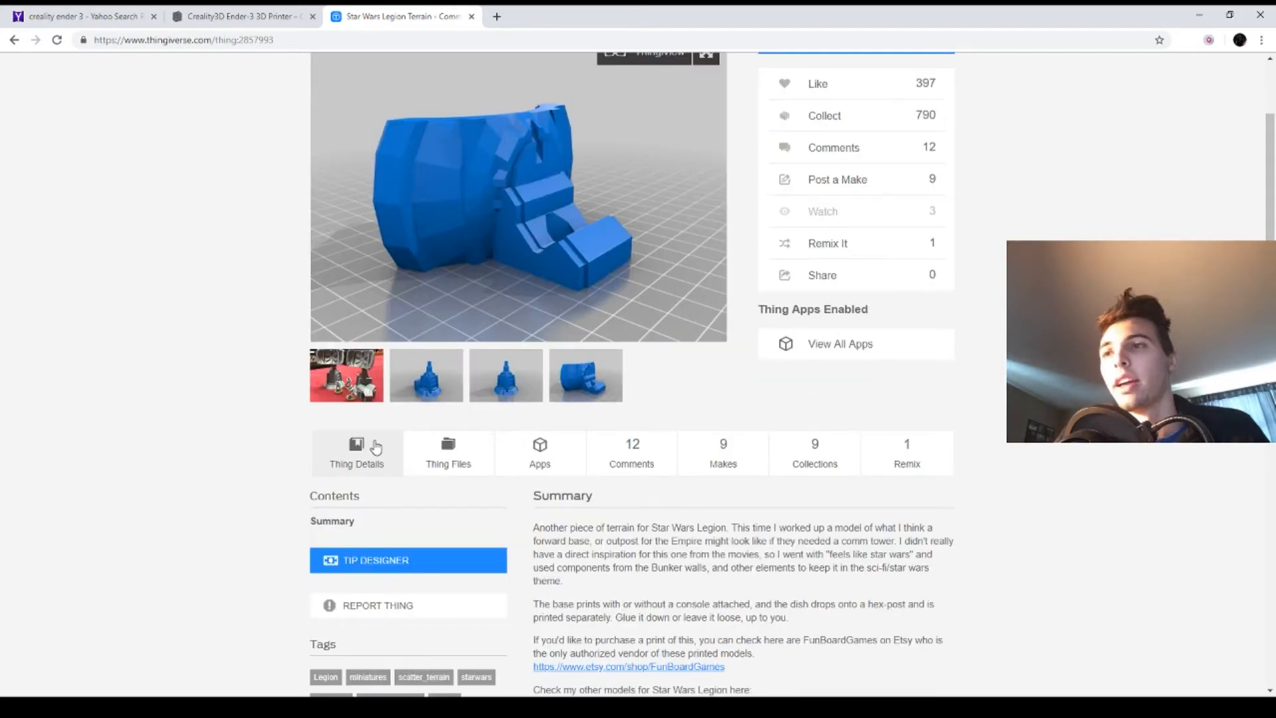
Show the Comm Tower's Thing Files list and scroll through the downloads
left_click(448, 453)
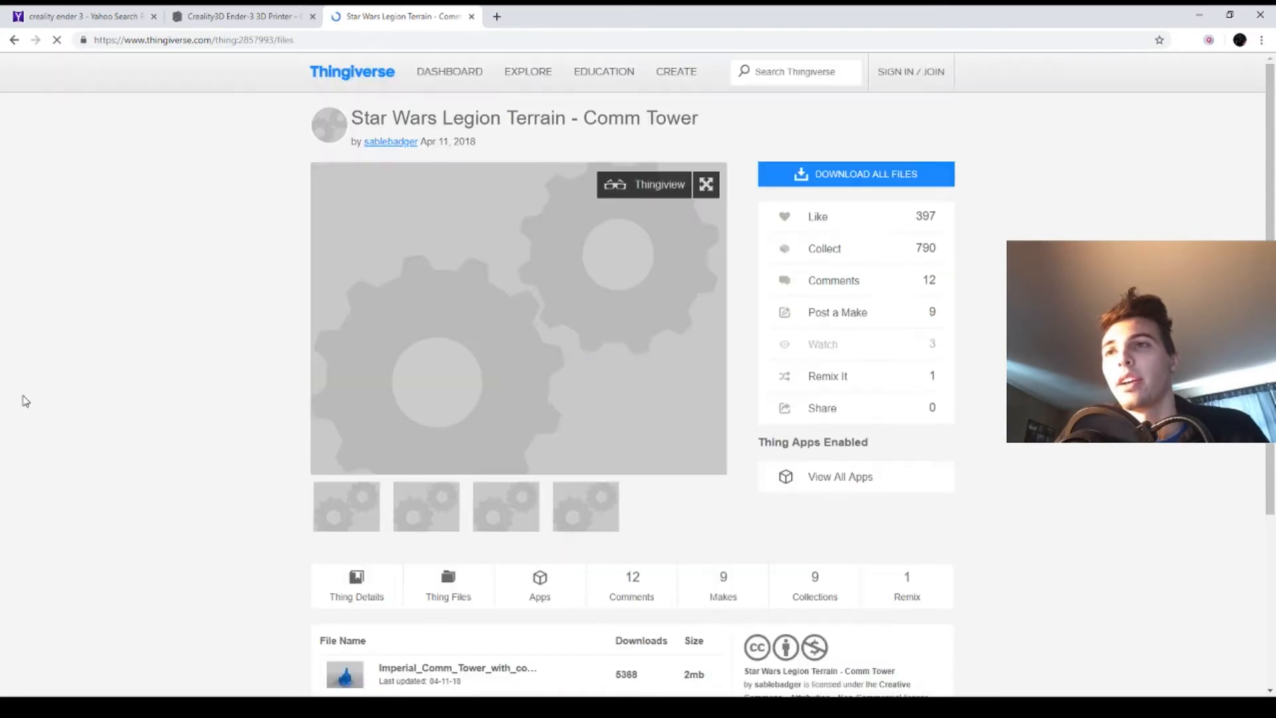
scroll("down", 3)
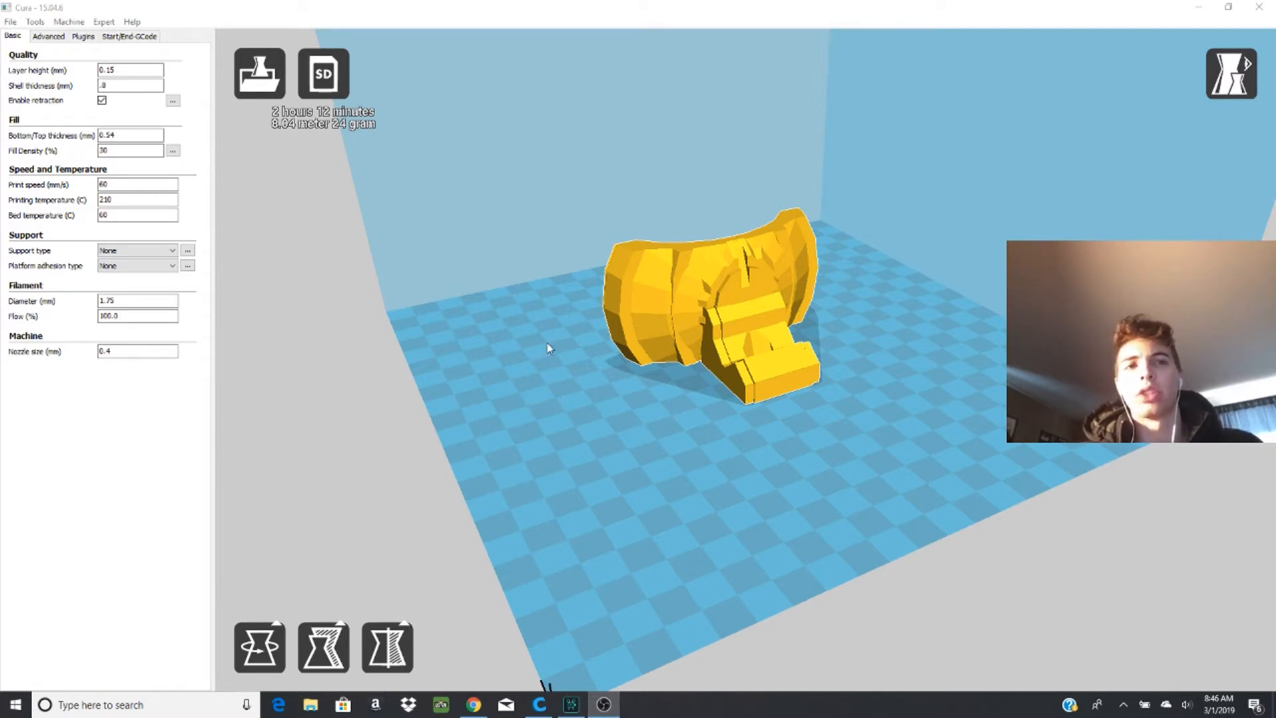
mouse_move(545, 350)
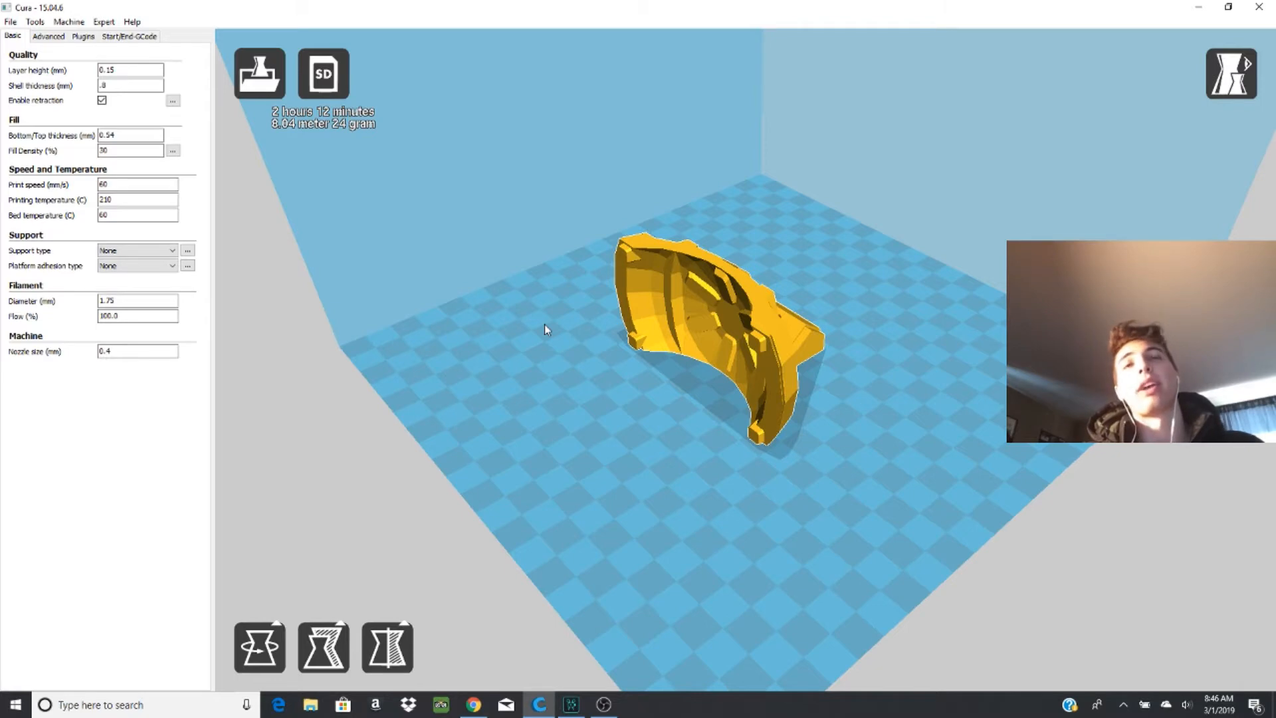
mouse_move(564, 345)
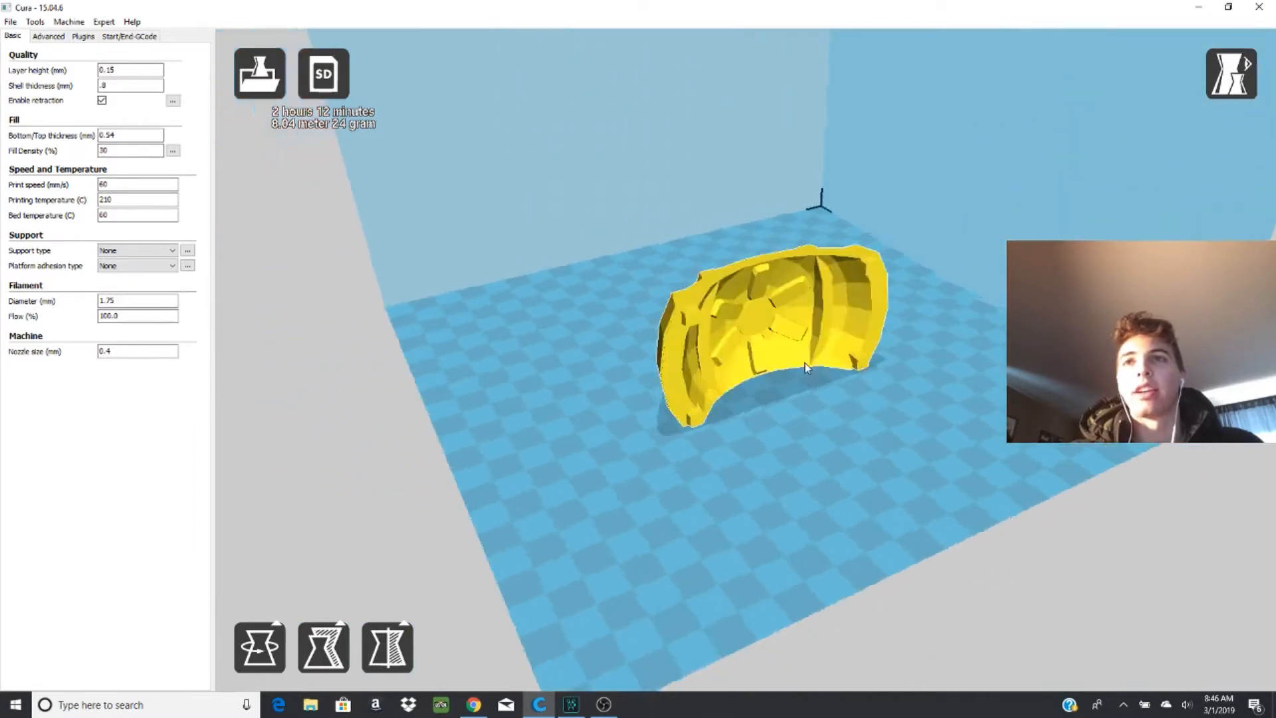
Orbit the Cura view around the loaded comm tower dish
left_click_drag(806, 366, 838, 370)
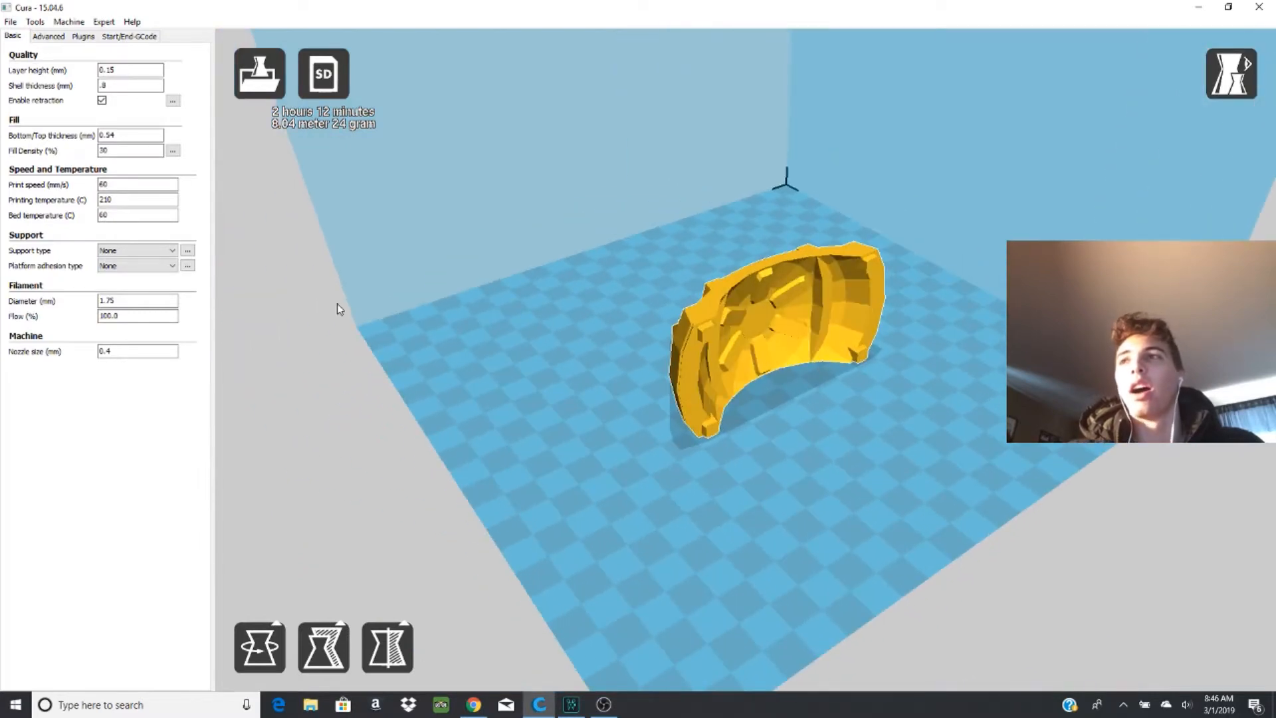
mouse_move(358, 195)
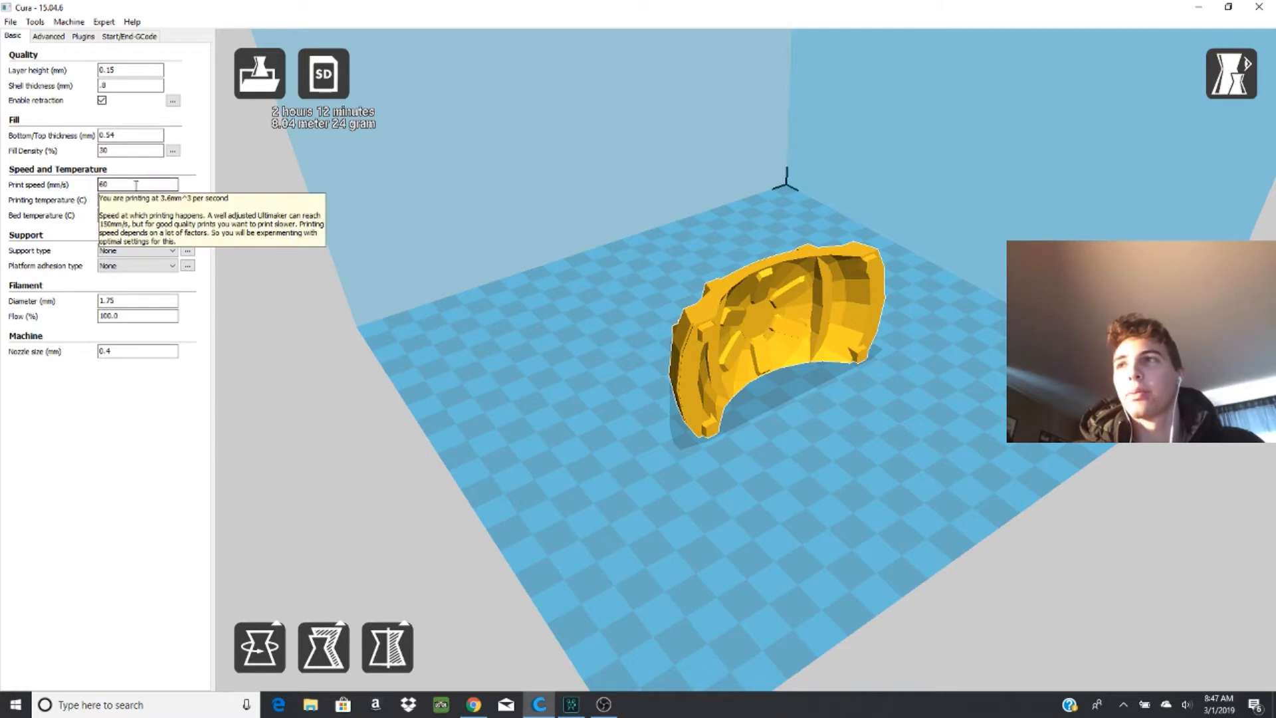
mouse_move(149, 130)
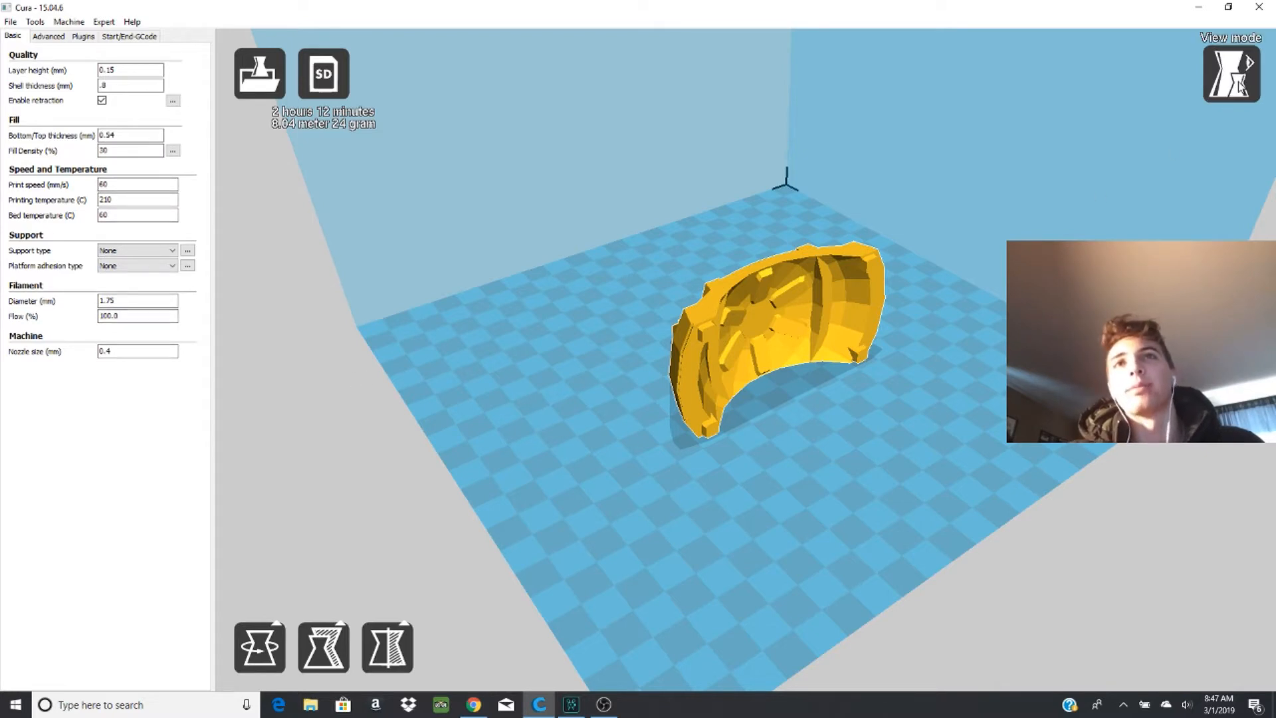
left_click(1229, 73)
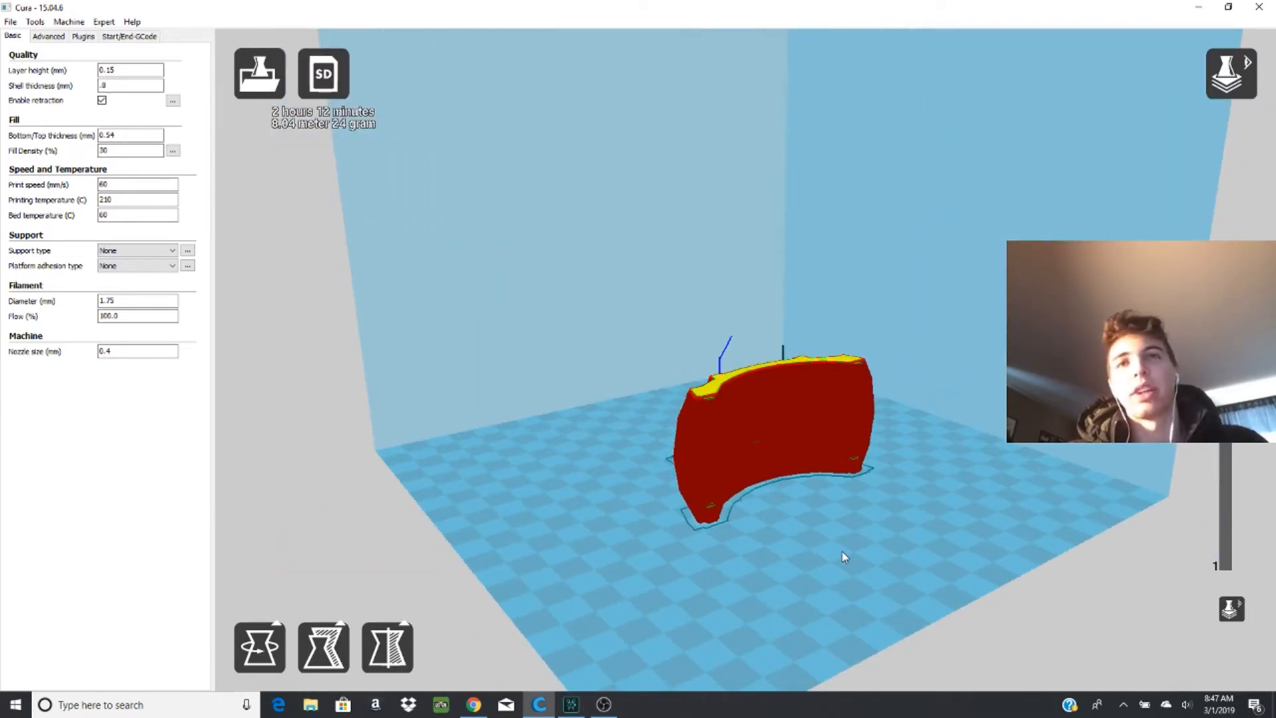
mouse_move(844, 565)
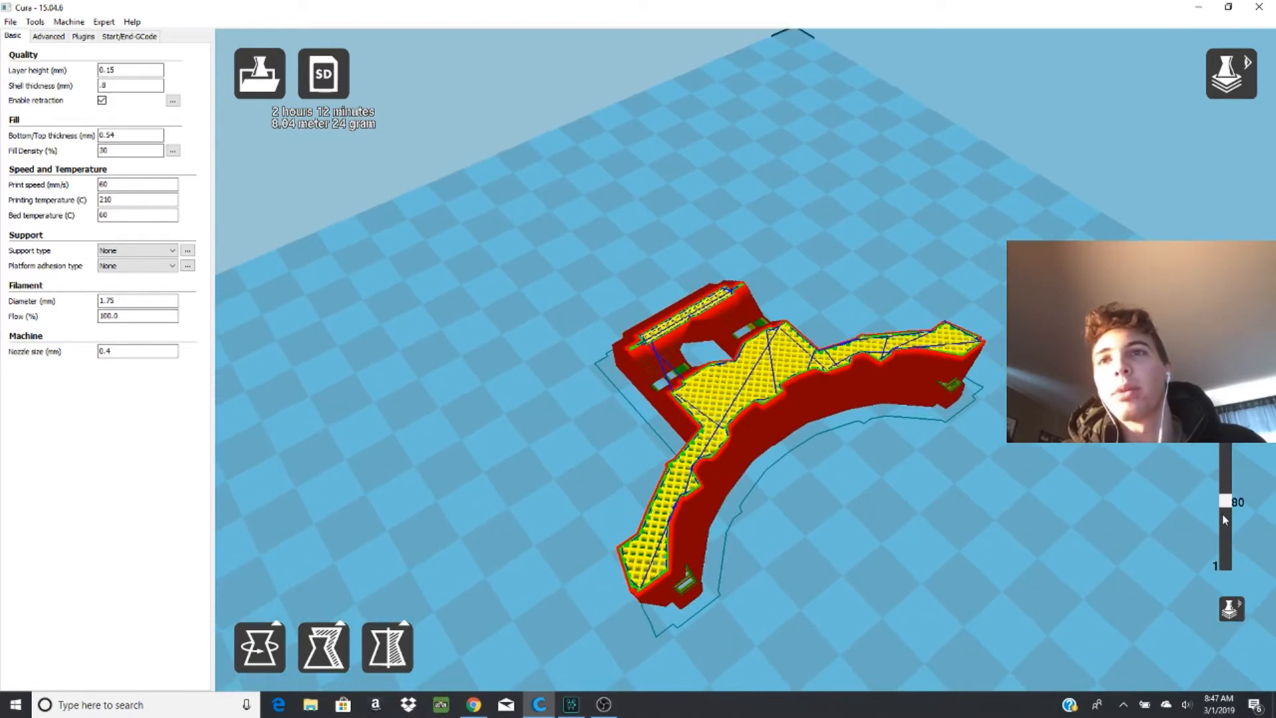
left_click_drag(1221, 500, 1221, 550)
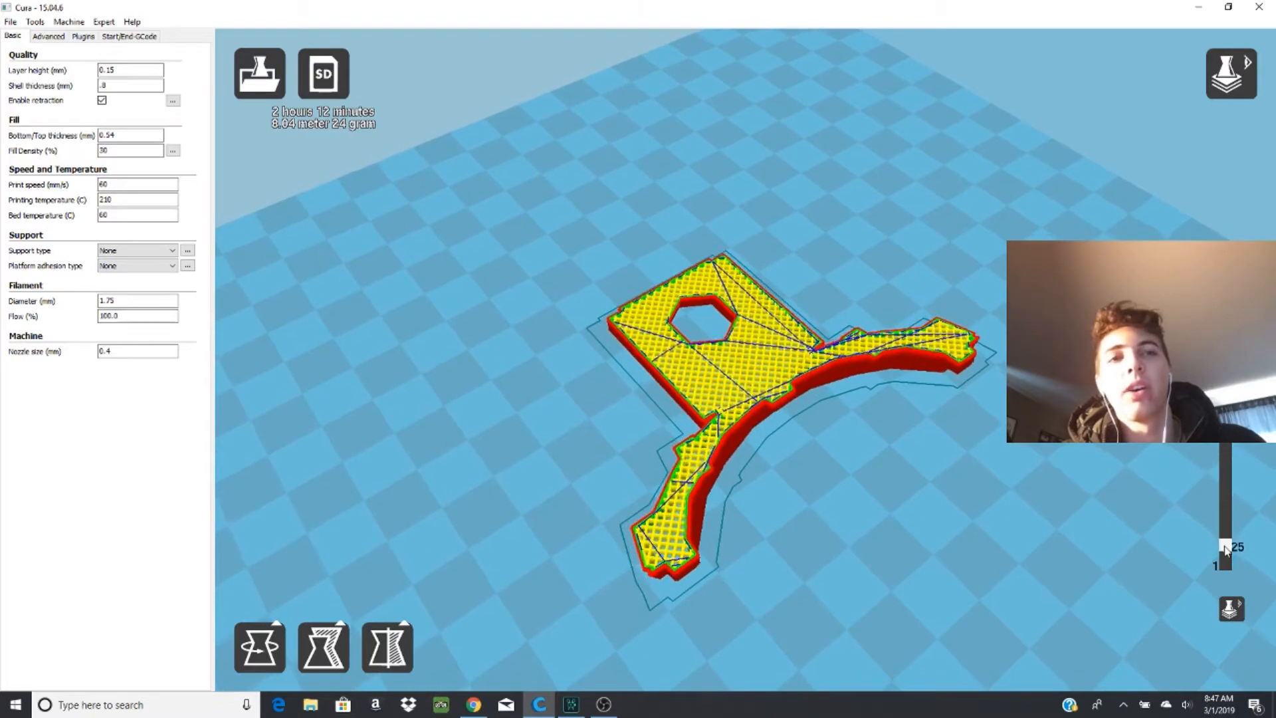
left_click_drag(1215, 545, 1230, 565)
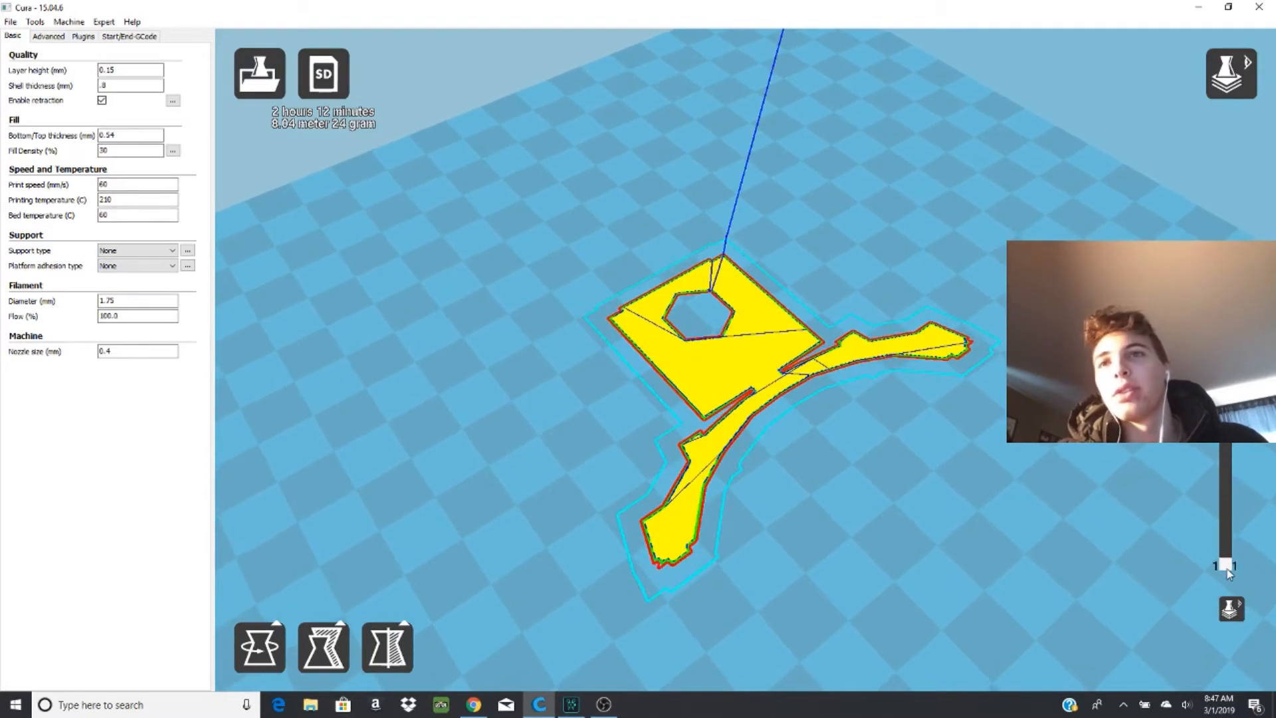
left_click_drag(1229, 566, 1226, 530)
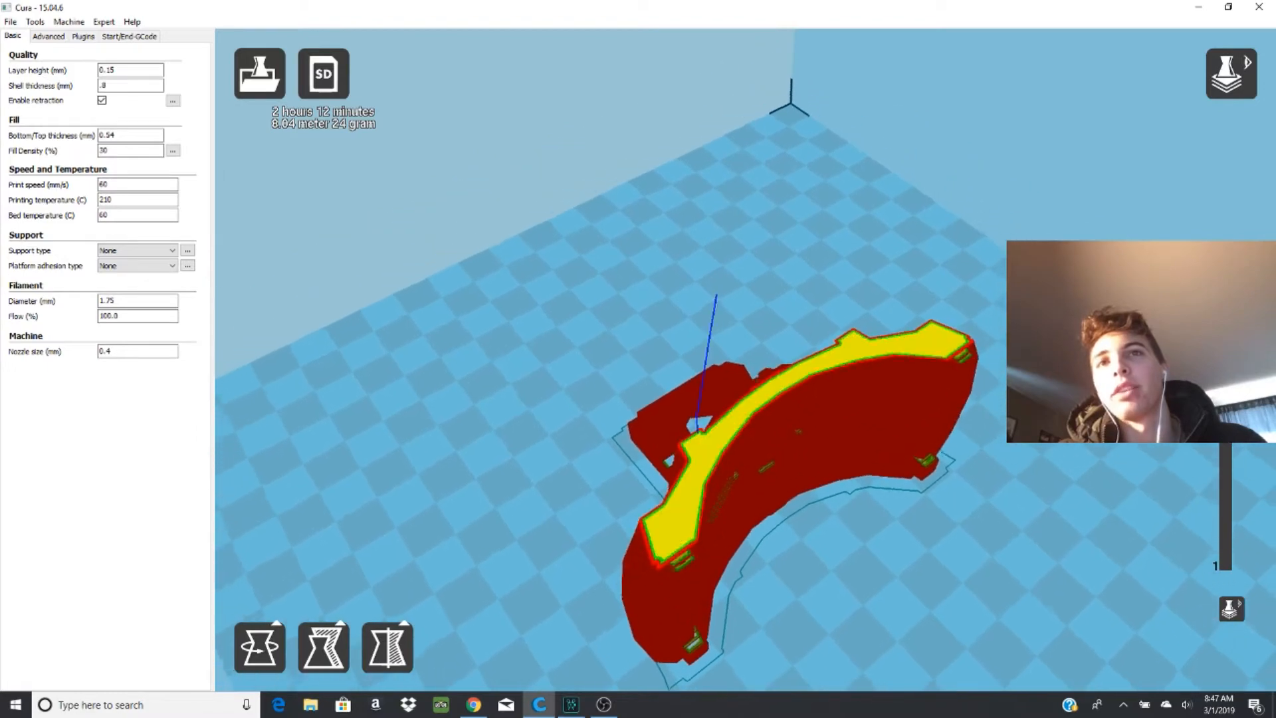
left_click(1230, 73)
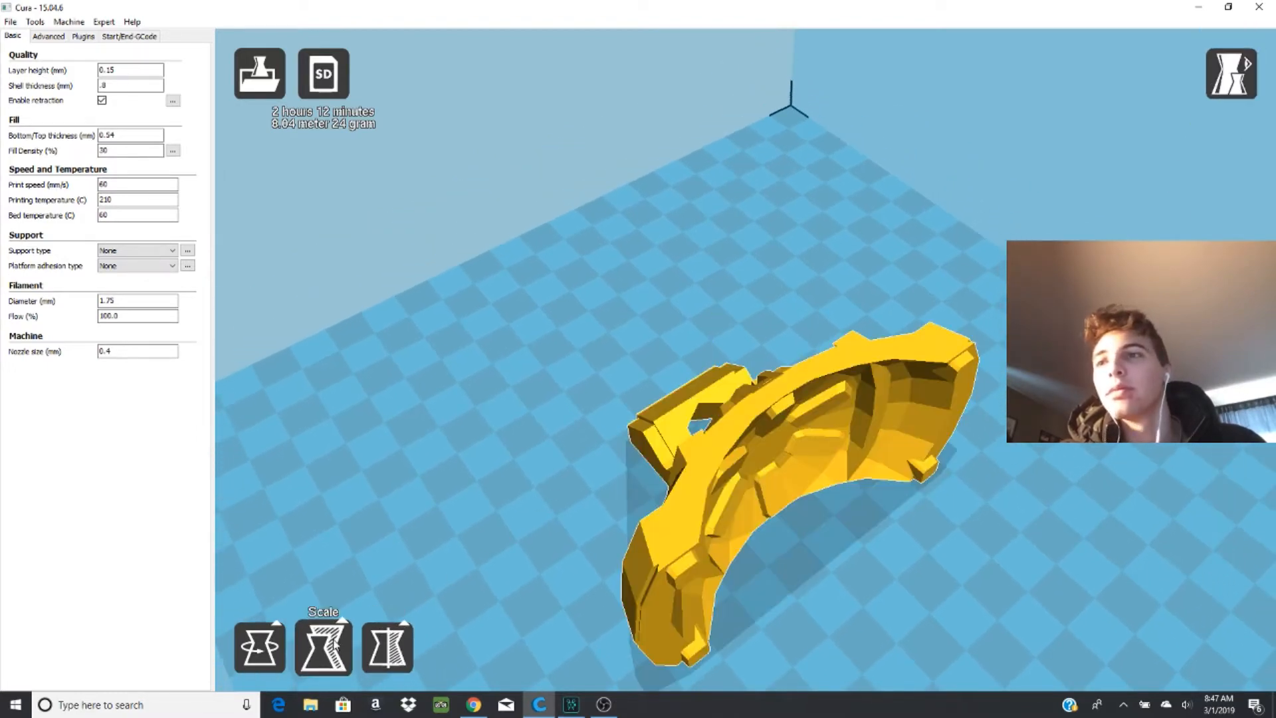
Check the dish's Scale and Rotate tools, zoom out, and open the File menu
left_click(322, 648)
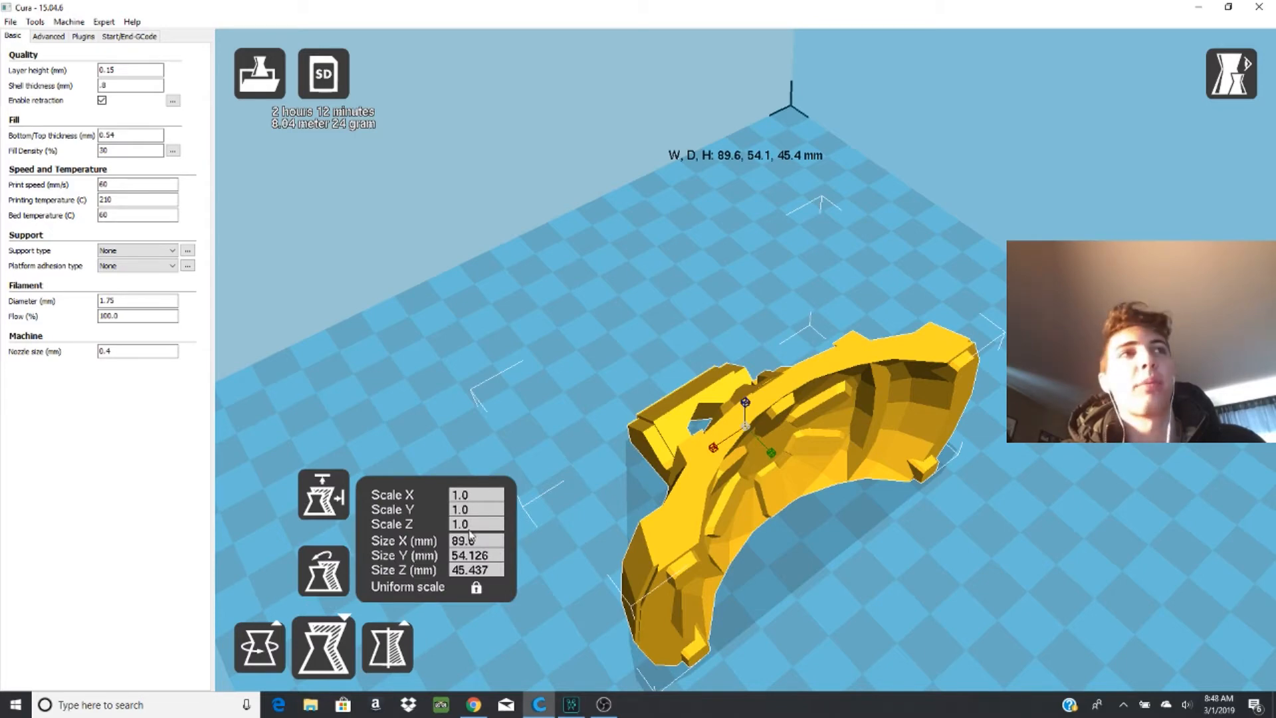
left_click(258, 494)
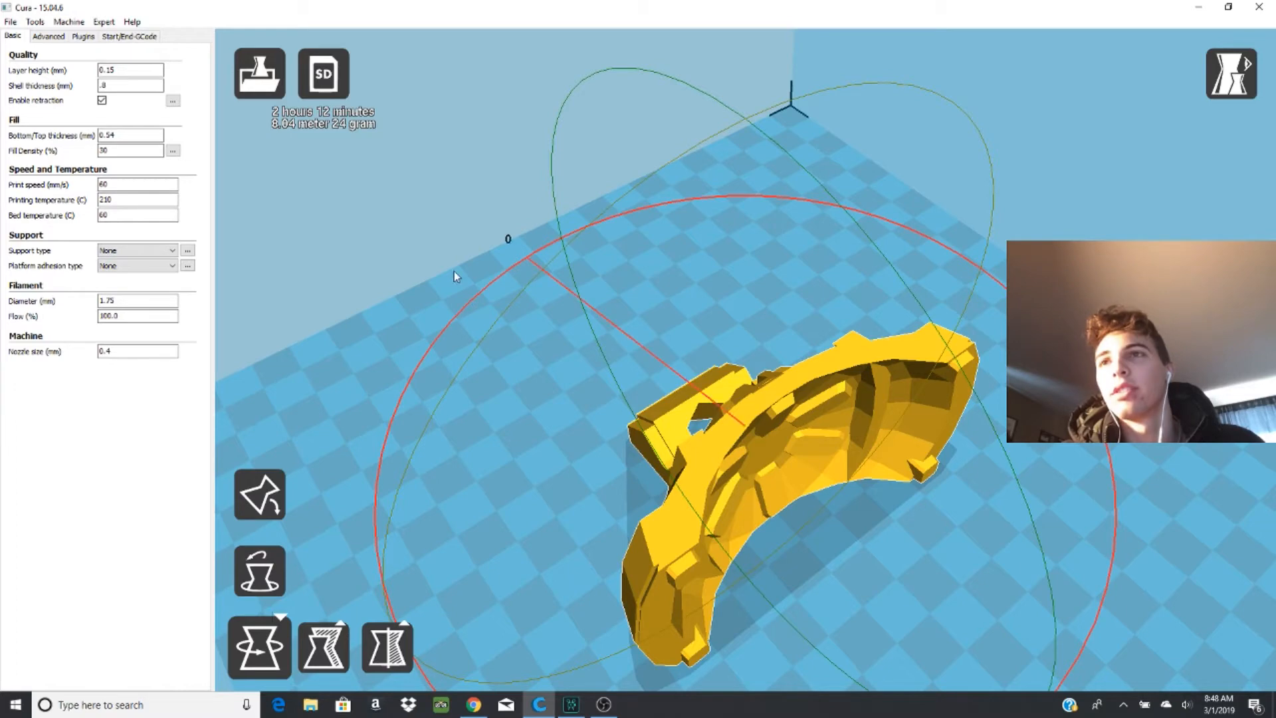
left_click_drag(454, 276, 537, 291)
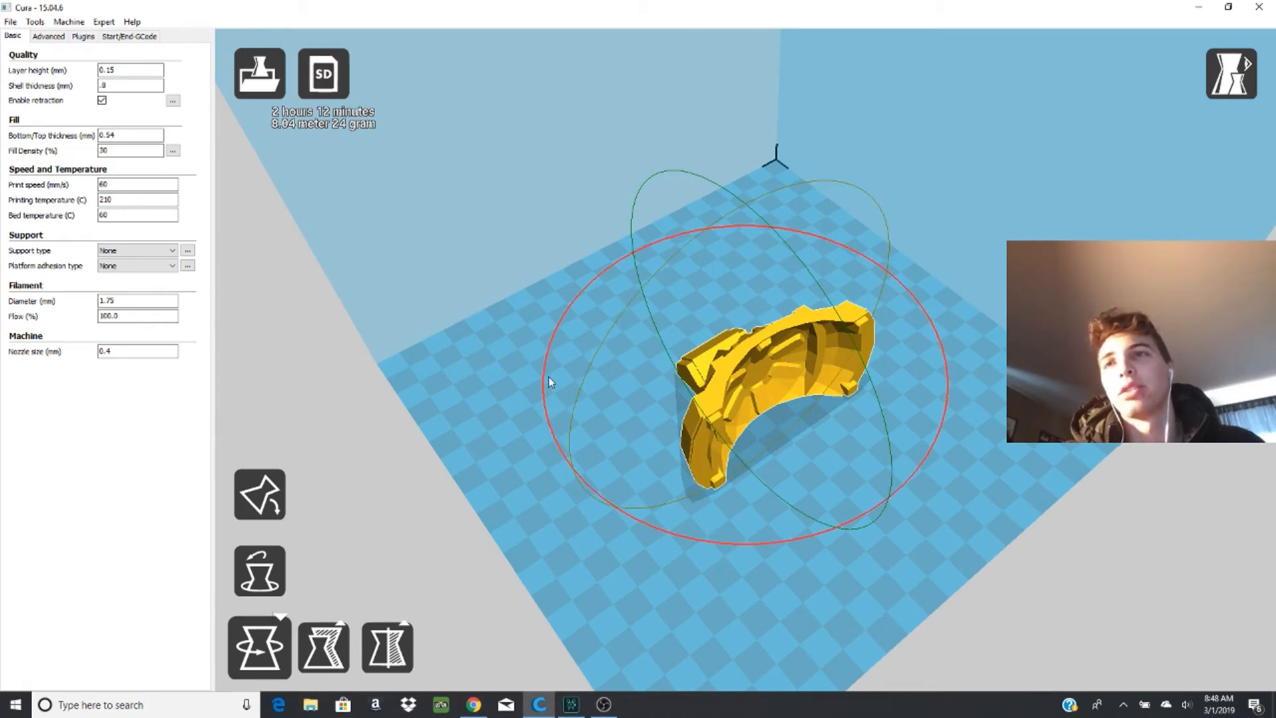
left_click(11, 21)
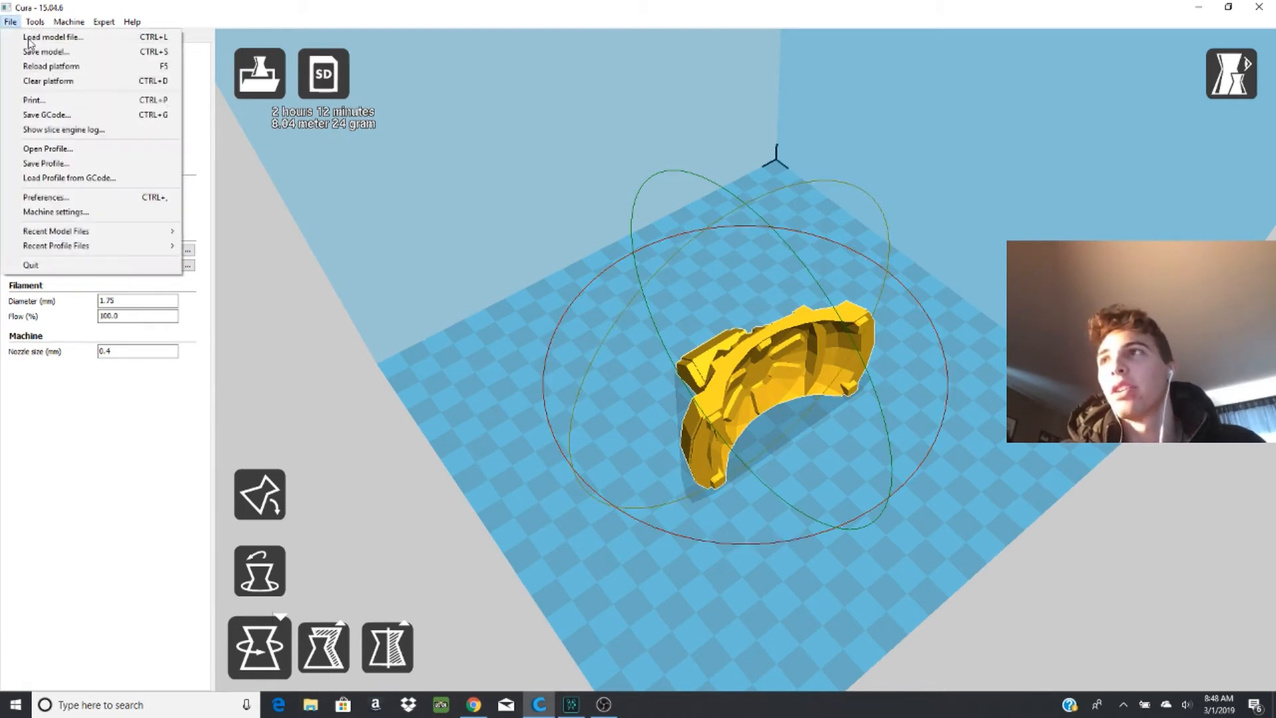
mouse_move(46, 113)
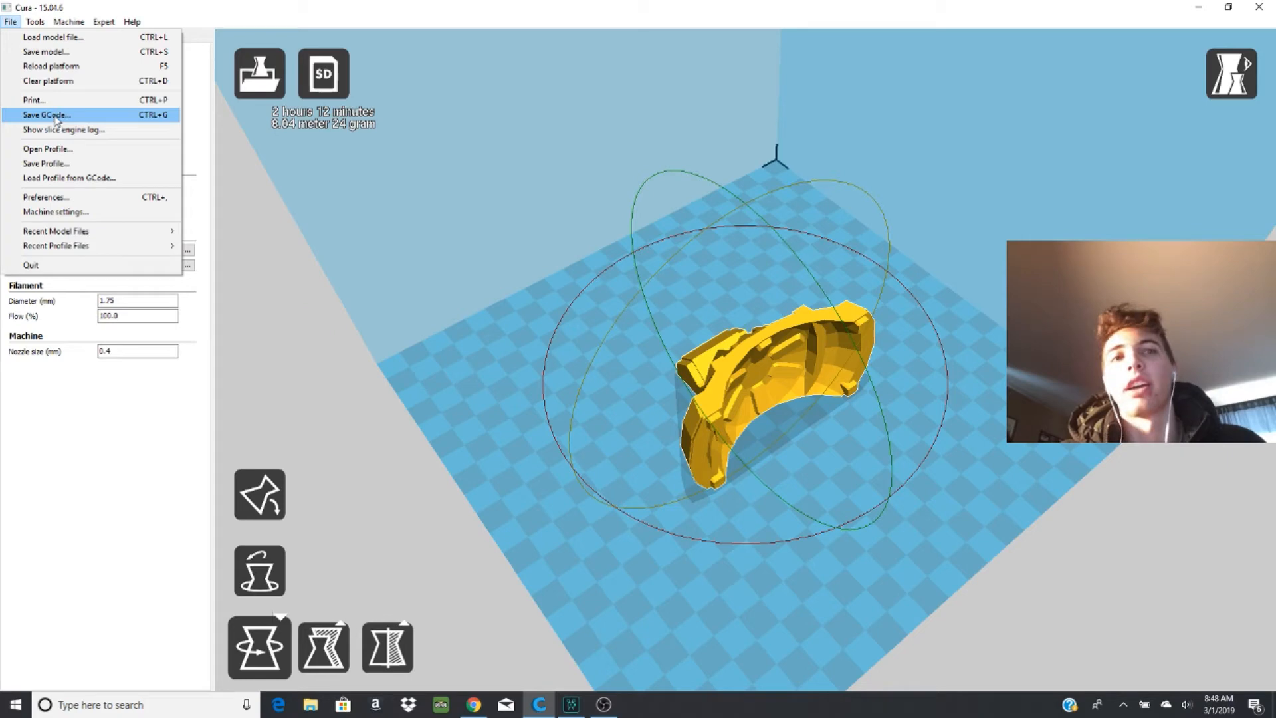